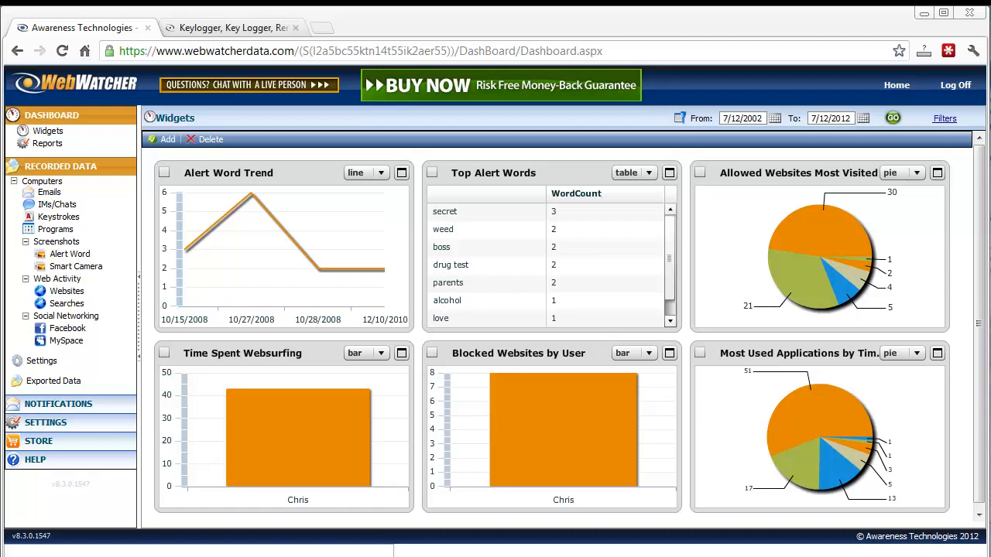
mouse_move(41, 368)
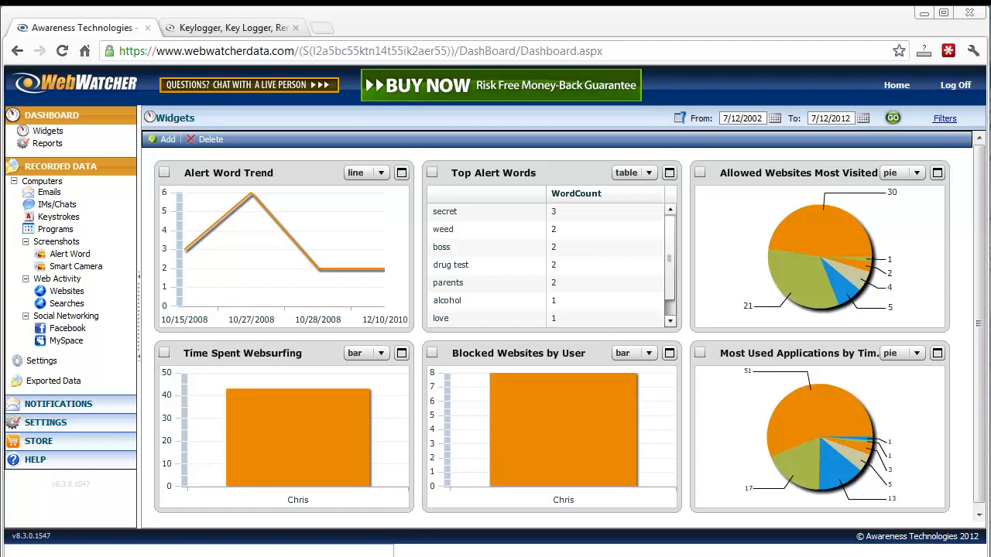
mouse_move(389, 24)
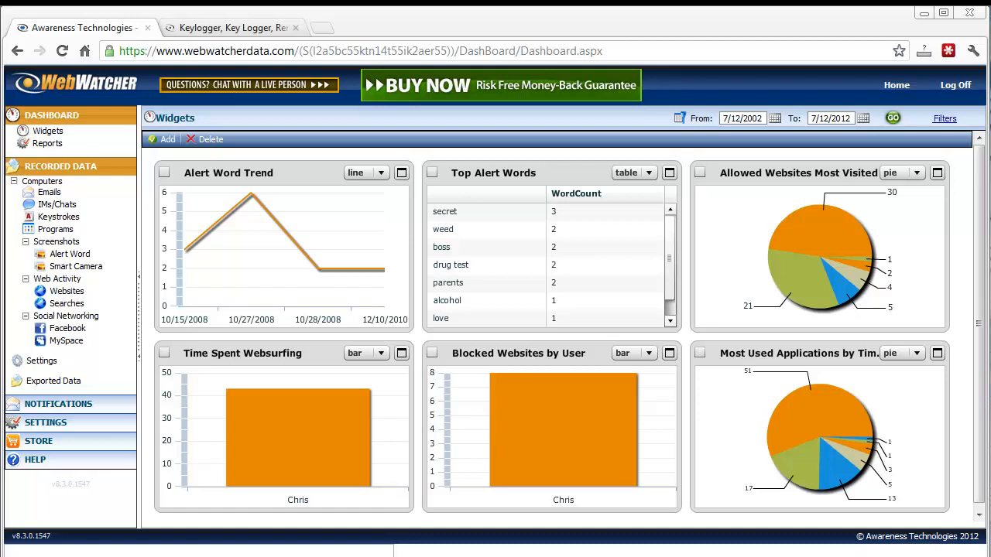
Show Chris's recorded emails and read the 'We have a hook up!' message flagging 'weed'
click(445, 212)
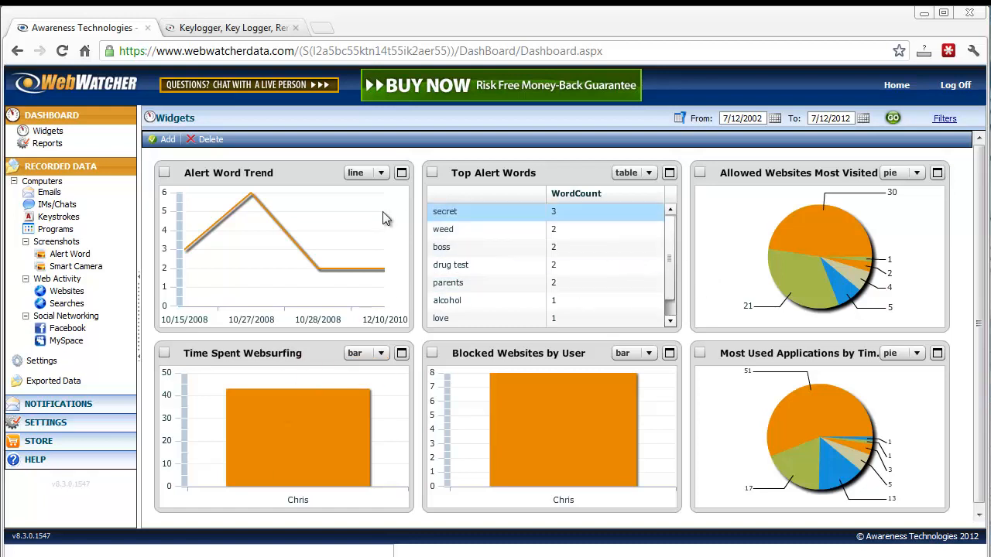
mouse_move(313, 231)
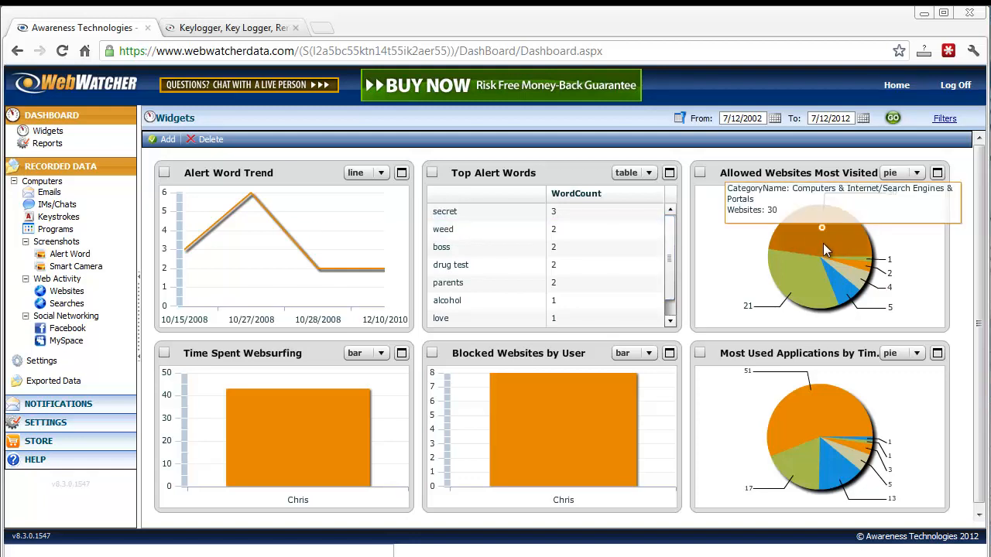
mouse_move(345, 280)
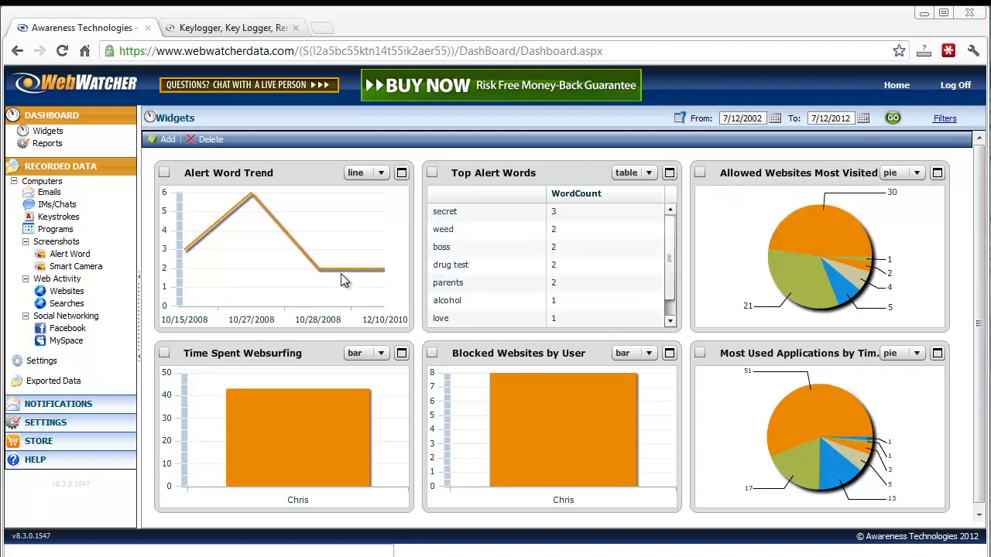
mouse_move(392, 281)
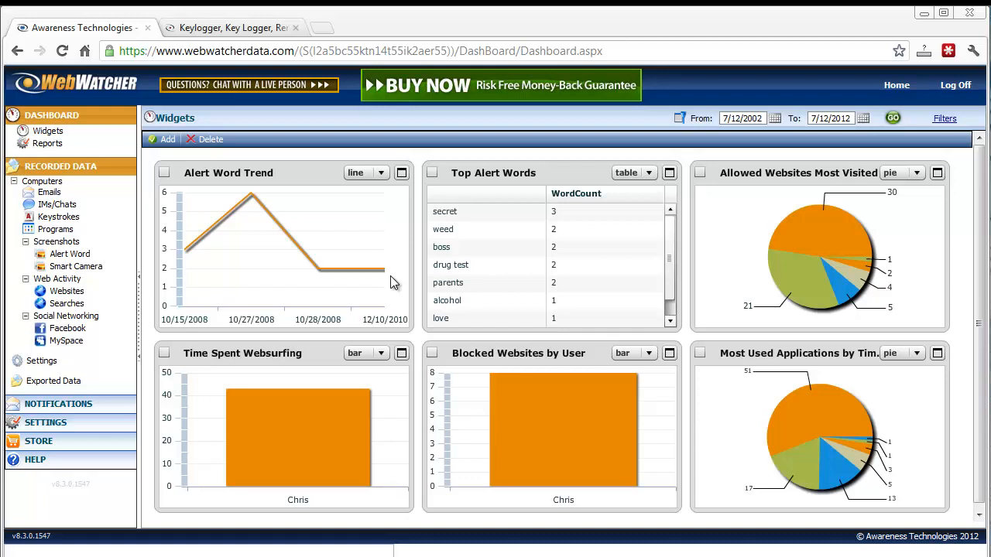
mouse_move(839, 320)
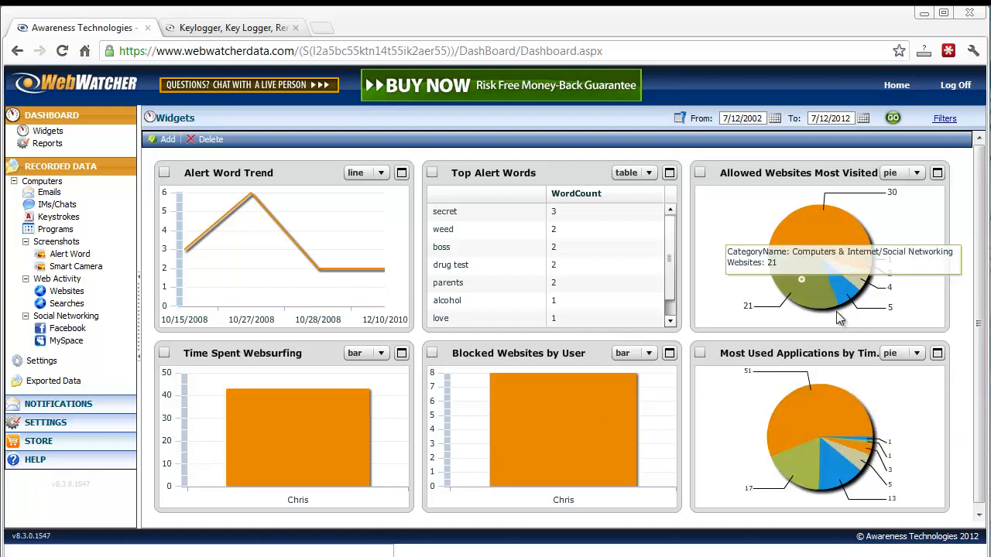
mouse_move(705, 317)
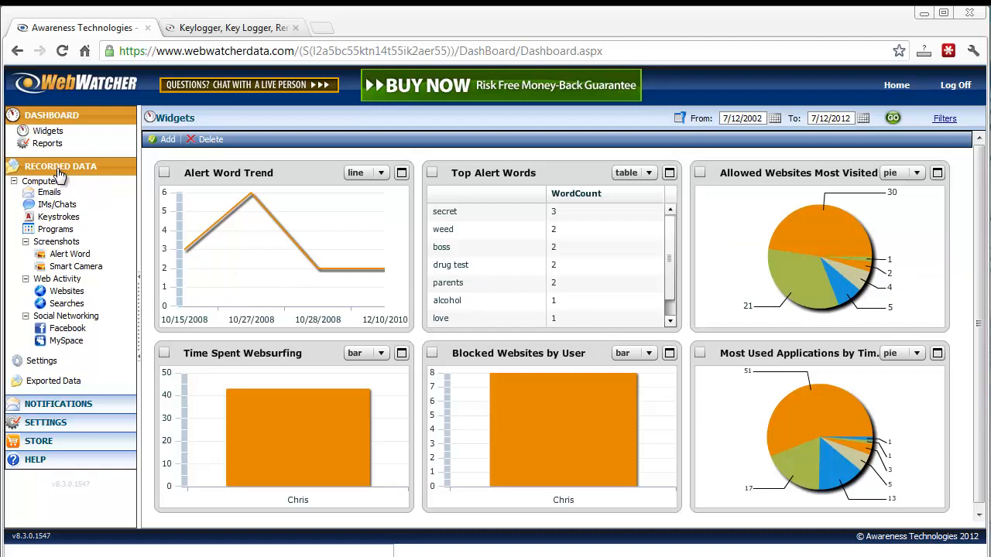
click(49, 193)
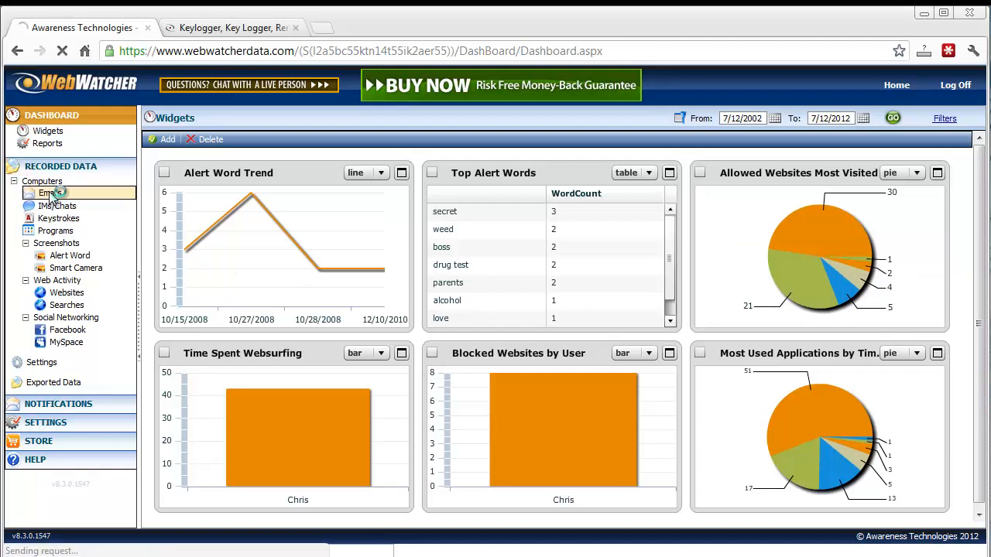
click(49, 193)
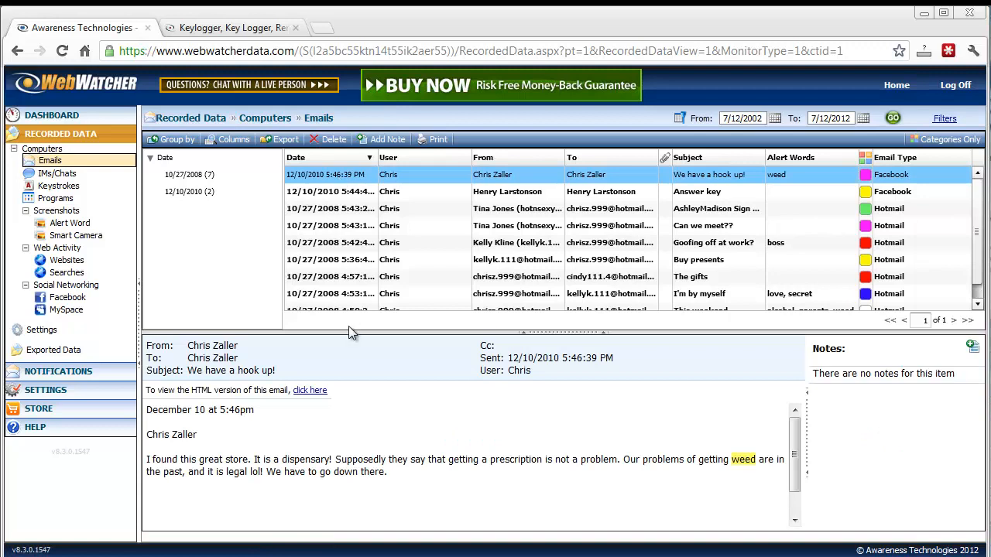
mouse_move(520, 474)
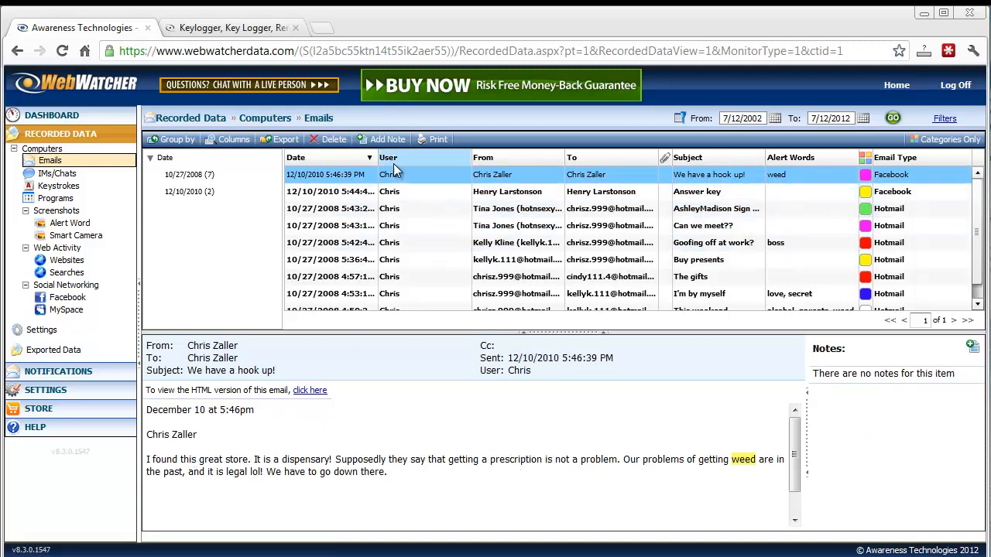
mouse_move(430, 168)
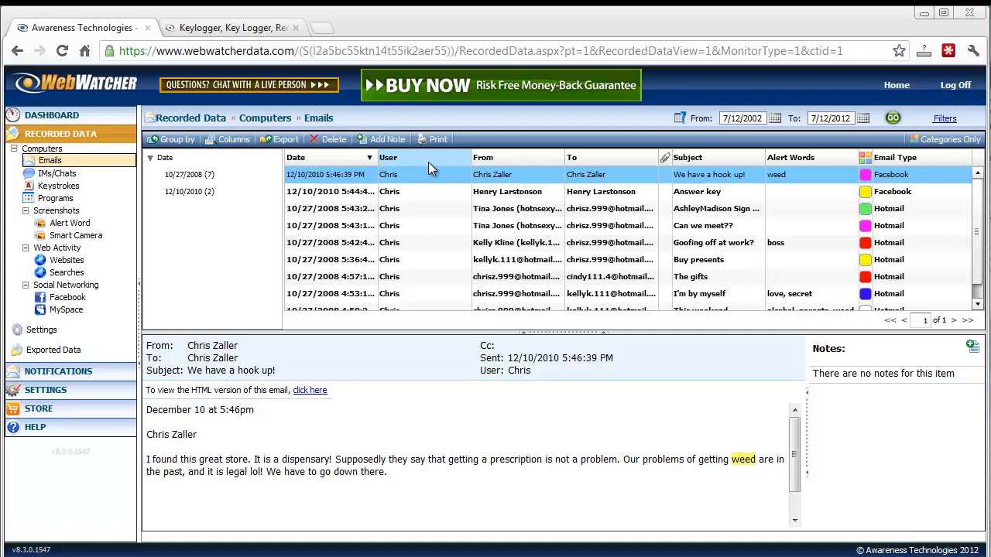
mouse_move(421, 190)
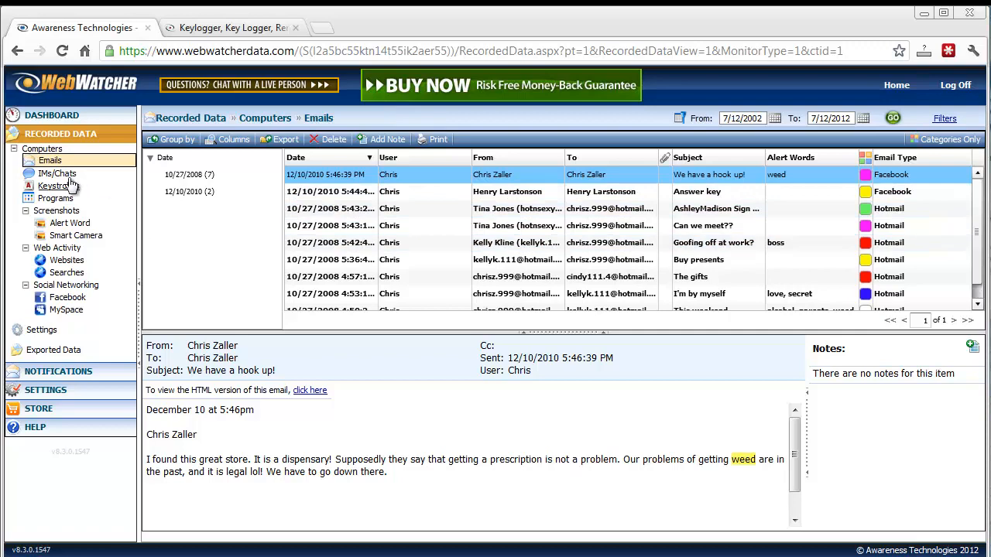
View the IMs/Chats log, then the Keystrokes log listing typing per program
click(58, 172)
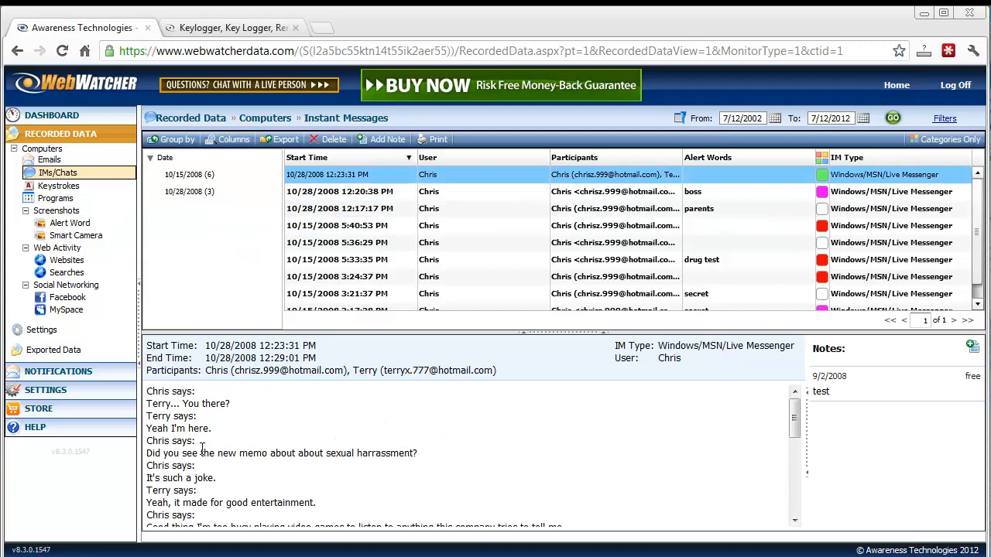
click(59, 185)
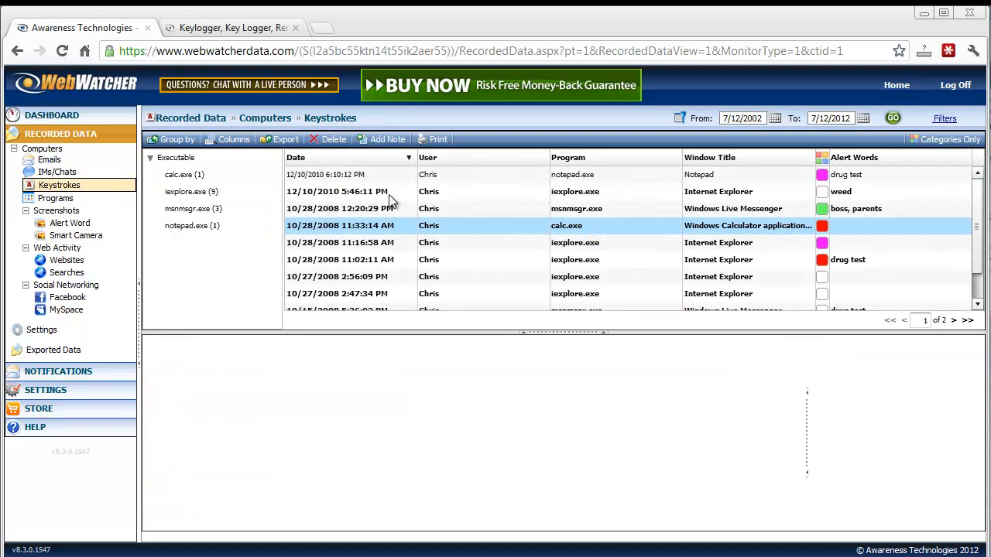
View the notepad.exe keystroke entry's to-do list with 'drug test' flagged and its raw data
click(325, 174)
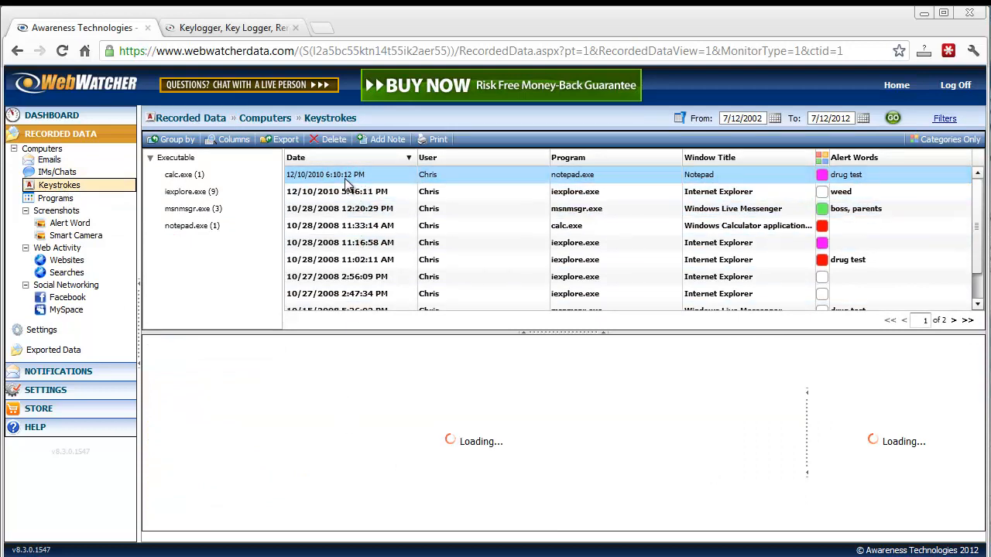
click(348, 174)
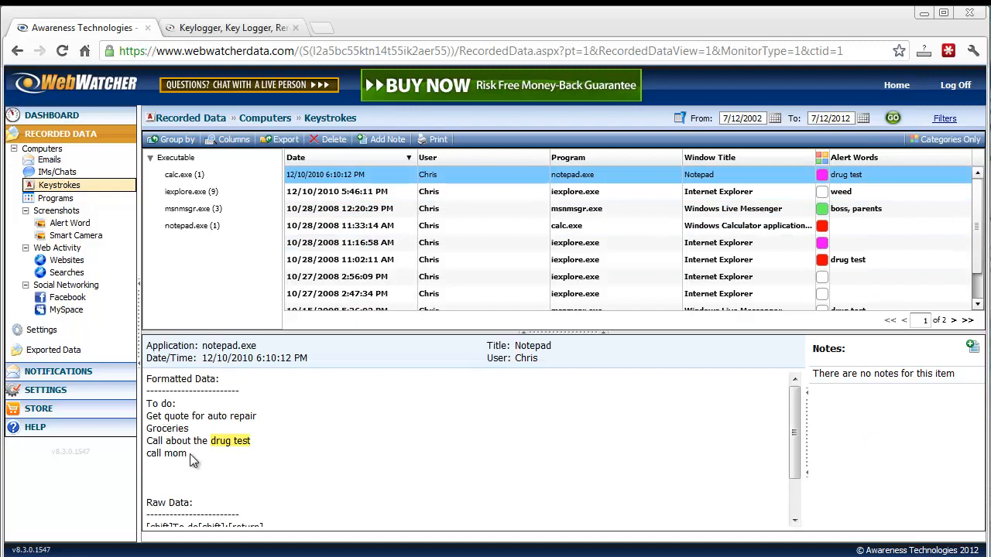
mouse_move(794, 410)
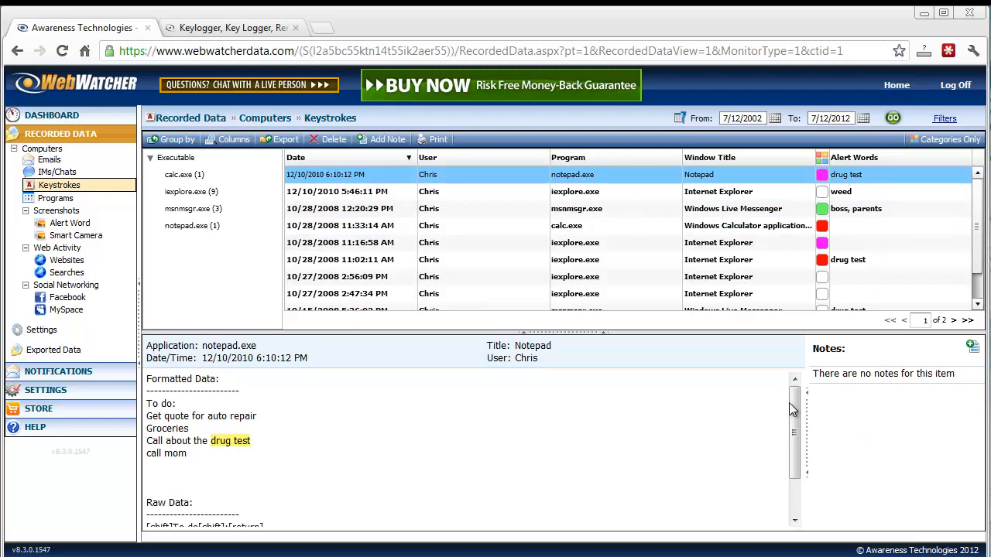
scroll(down, 3)
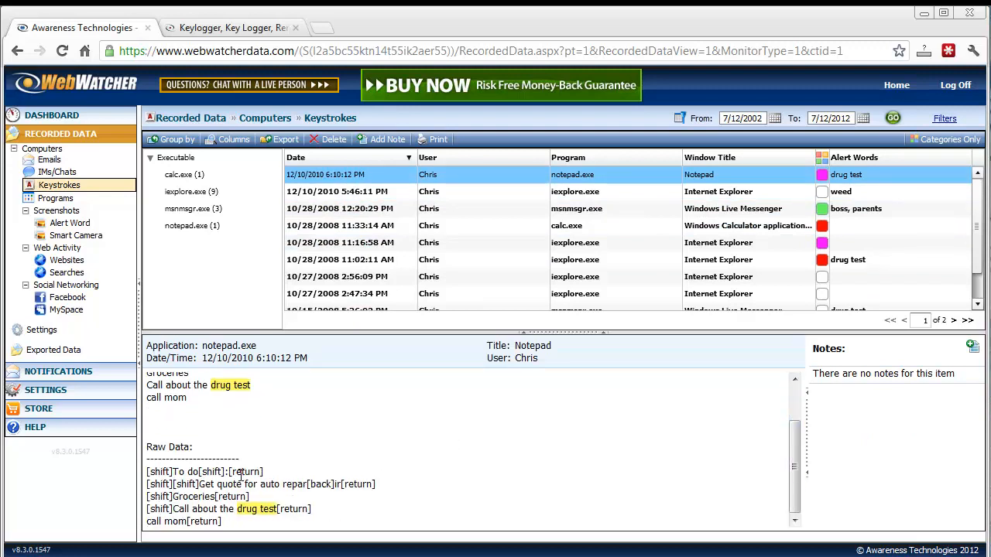
scroll(up, 3)
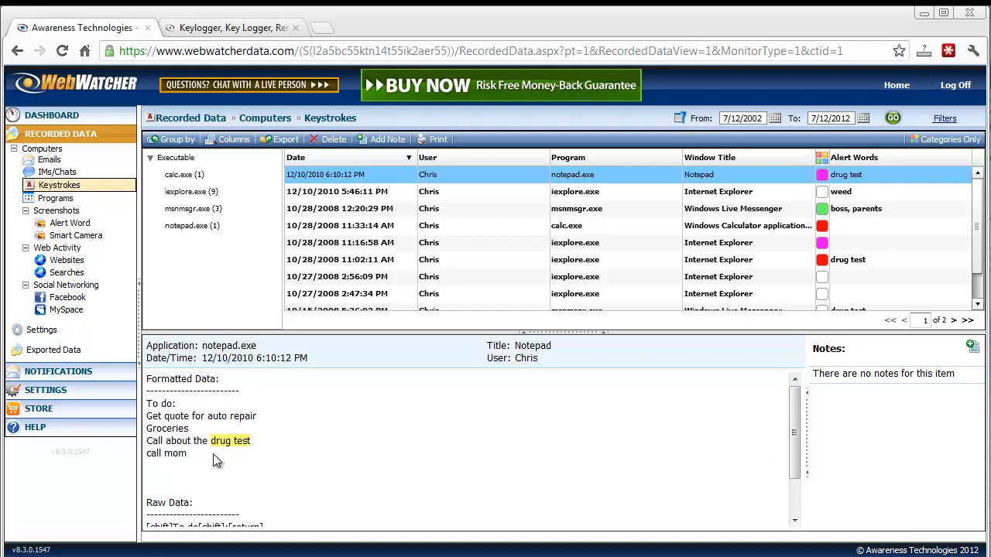
mouse_move(270, 417)
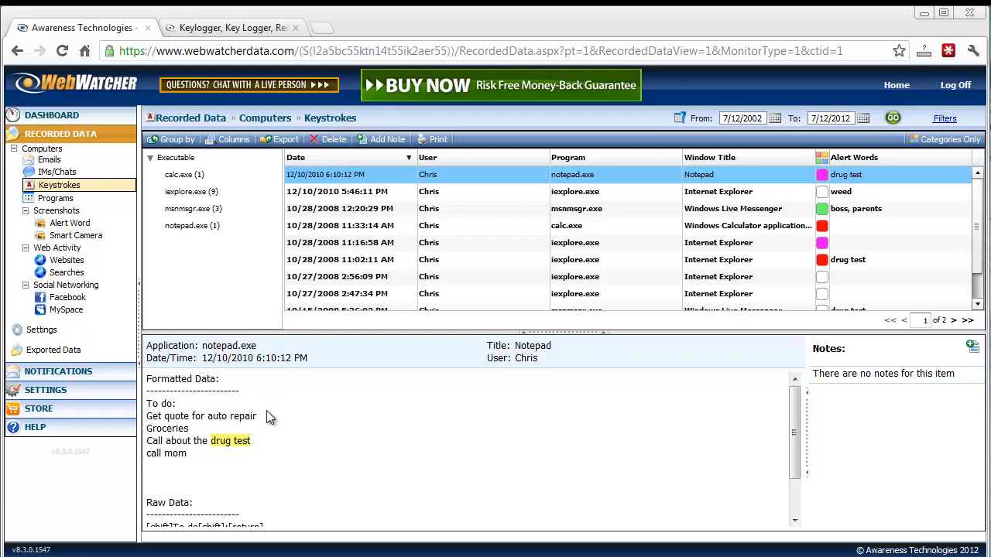
Show the Programs log of launched executables with start times and window titles
click(56, 198)
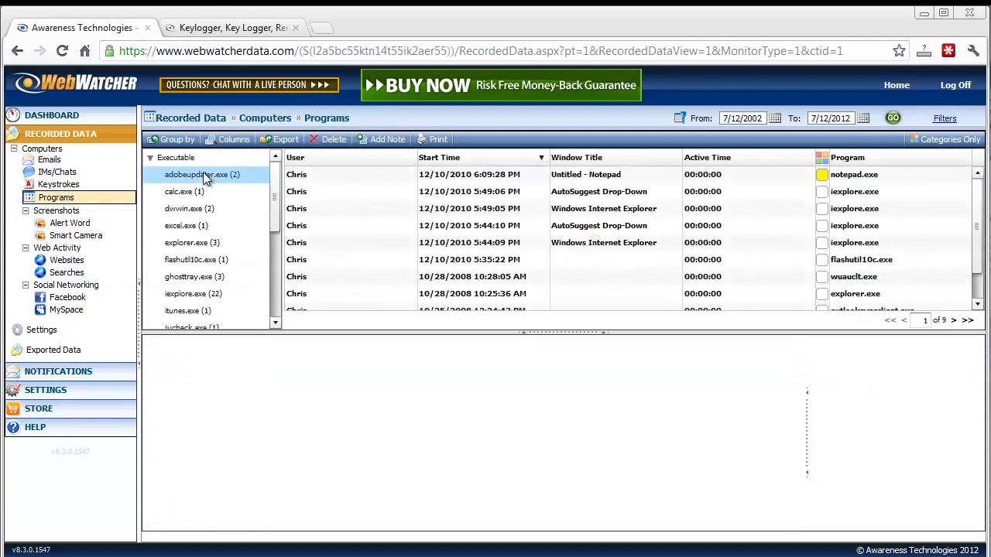
mouse_move(107, 260)
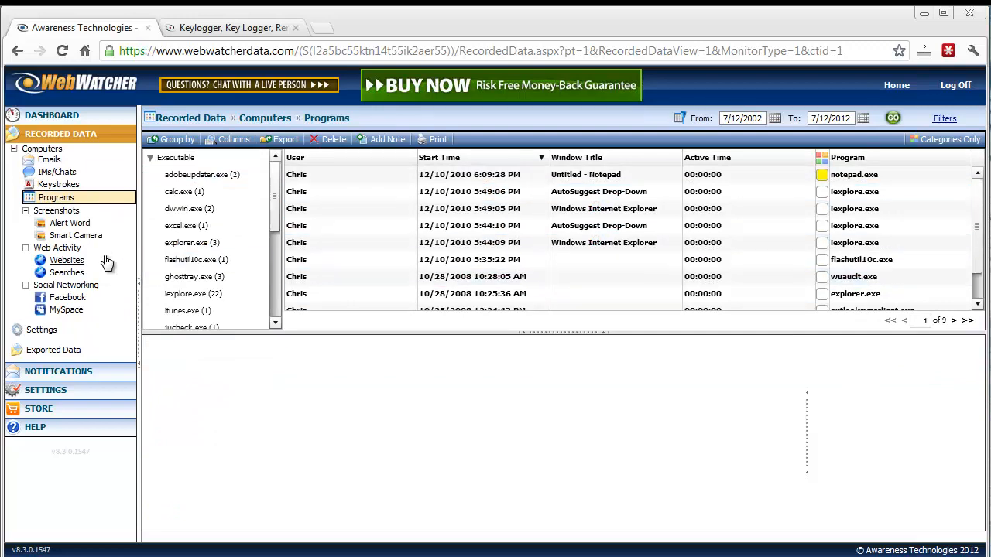
mouse_move(70, 223)
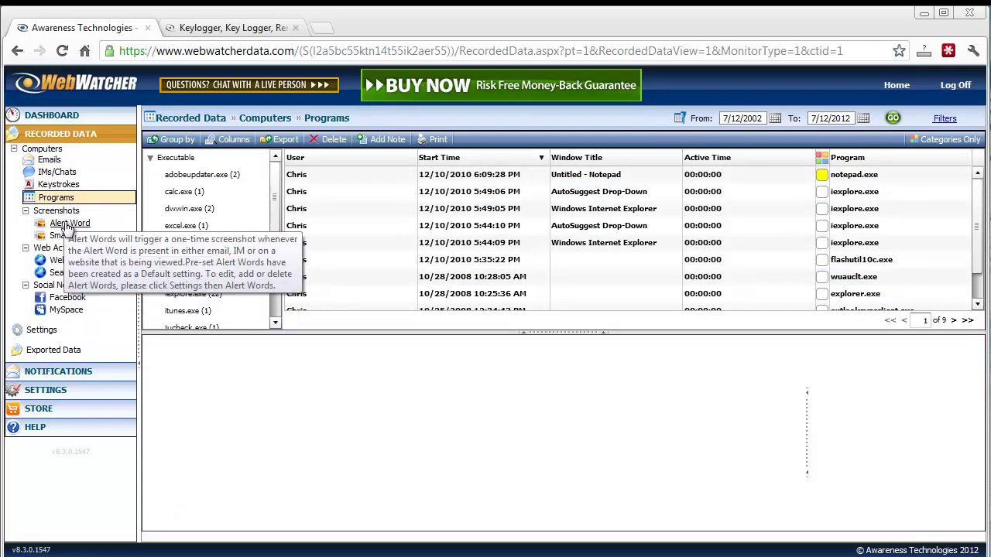
View the Alert Word screenshots, then the Smart Camera captures triggered by facebook.com
click(69, 222)
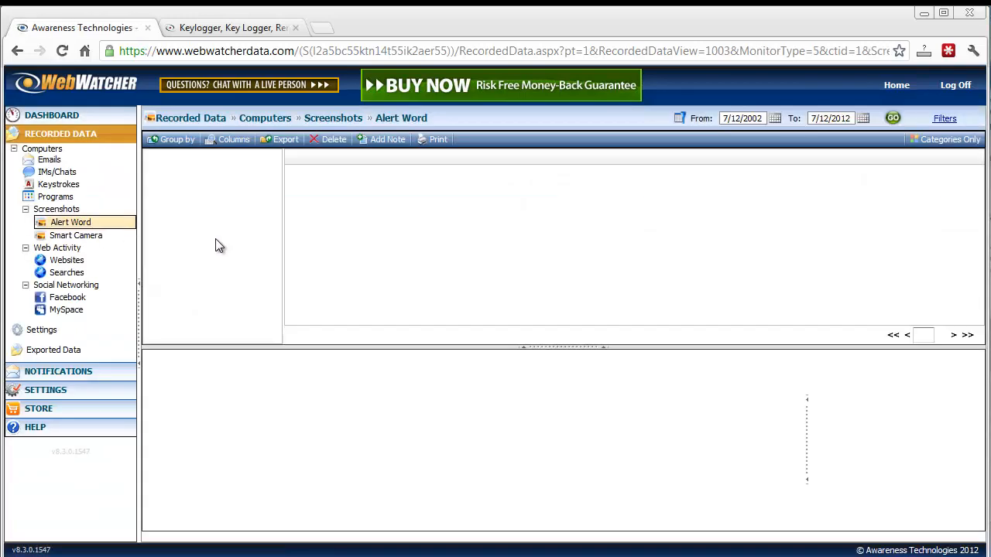
click(893, 118)
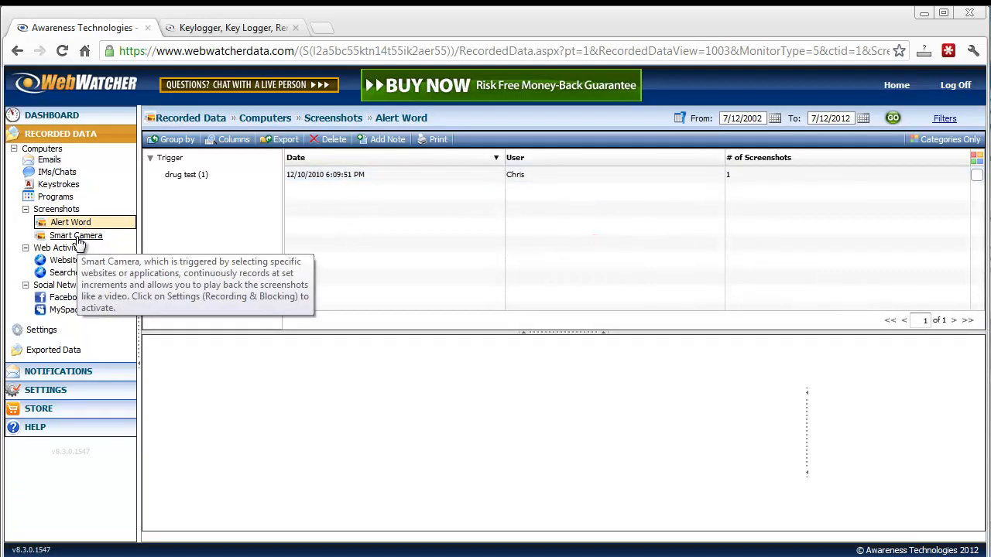
click(76, 234)
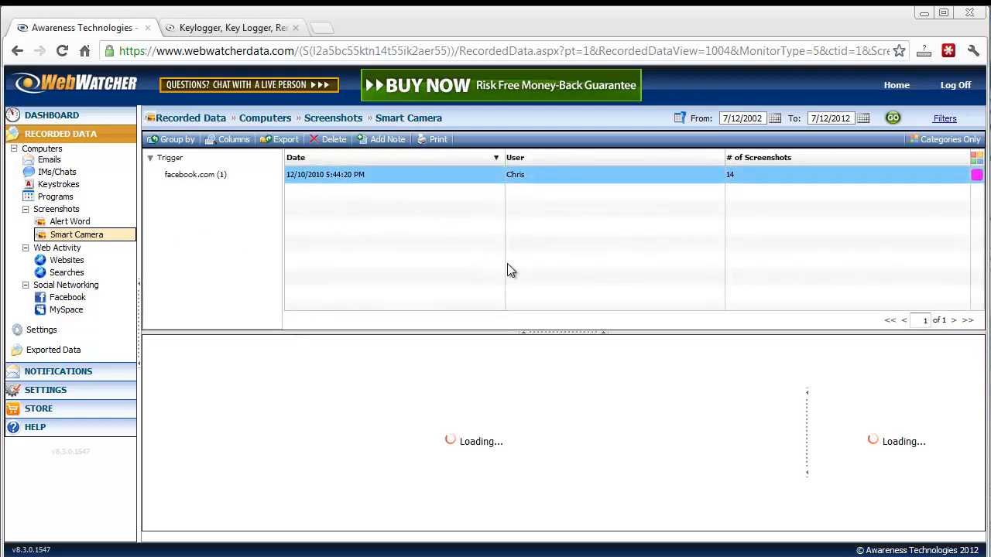
Page through the facebook.com session's screenshot thumbnails, then go to the Websites log
click(393, 174)
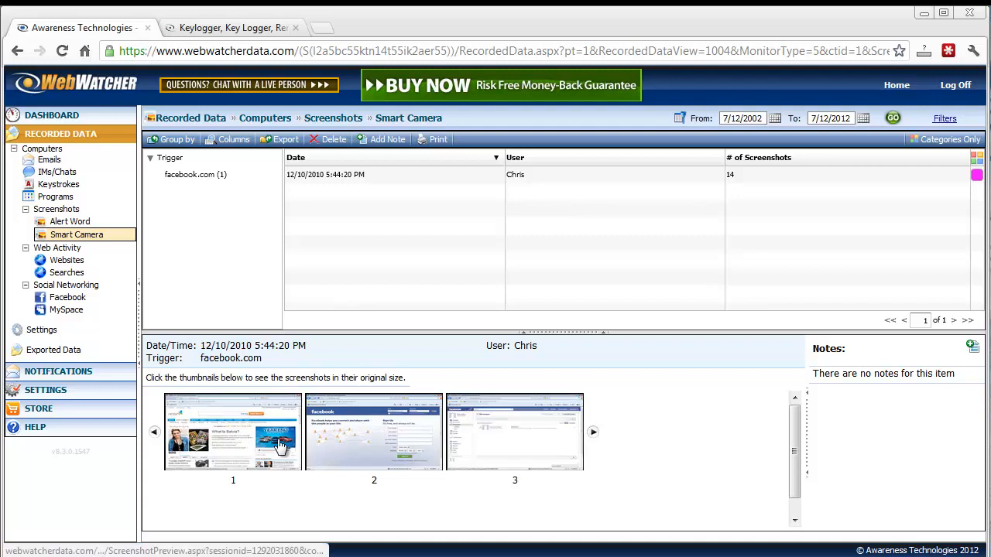
click(593, 432)
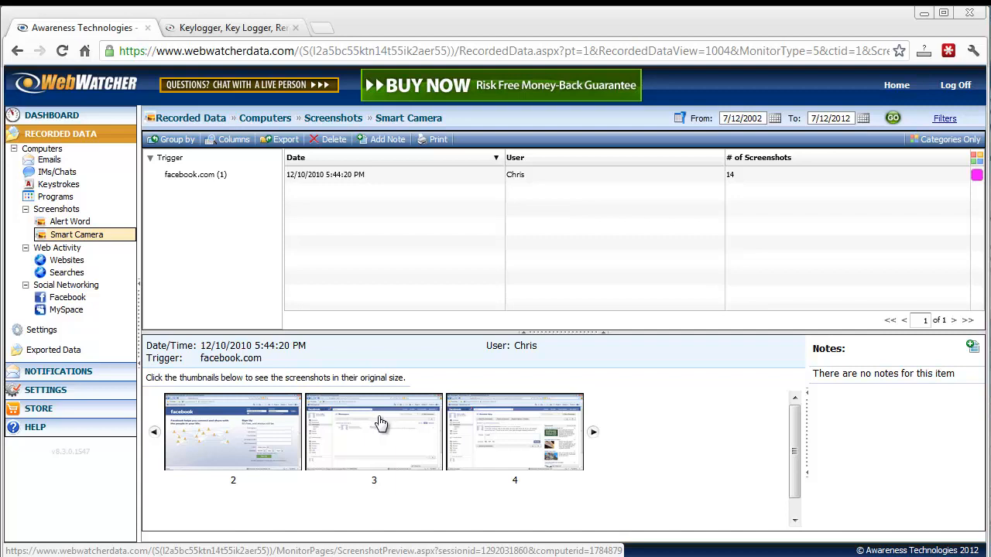
mouse_move(406, 368)
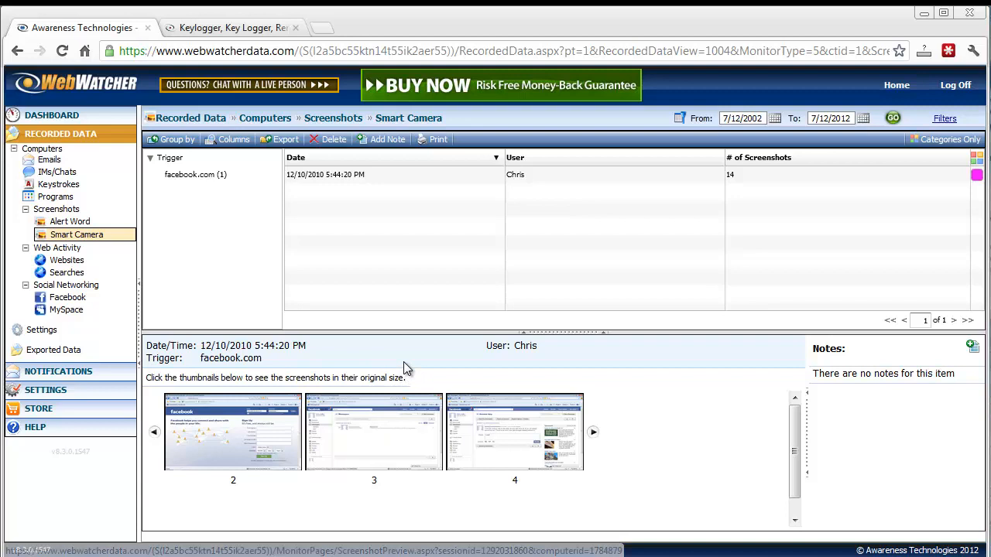
mouse_move(408, 364)
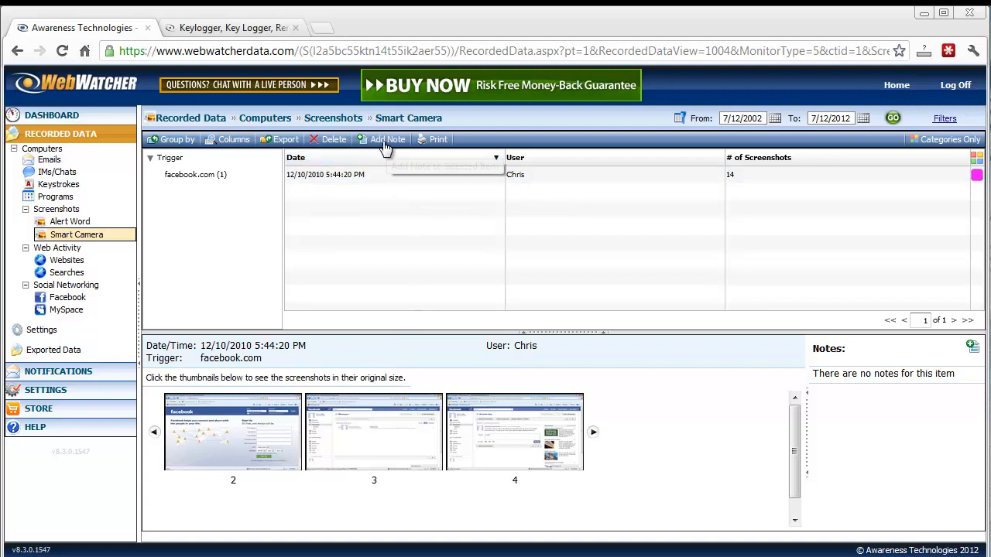
mouse_move(387, 143)
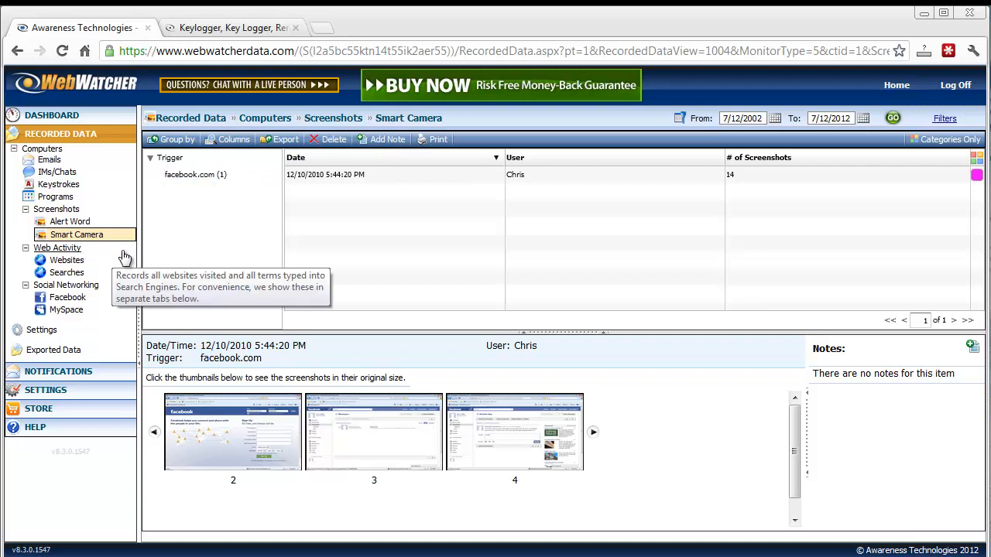
mouse_move(66, 260)
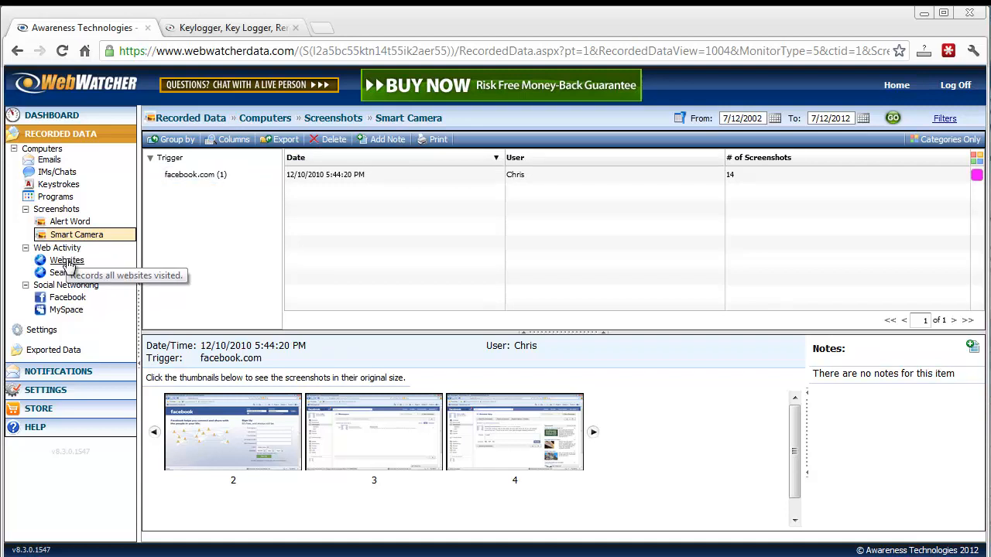
click(67, 259)
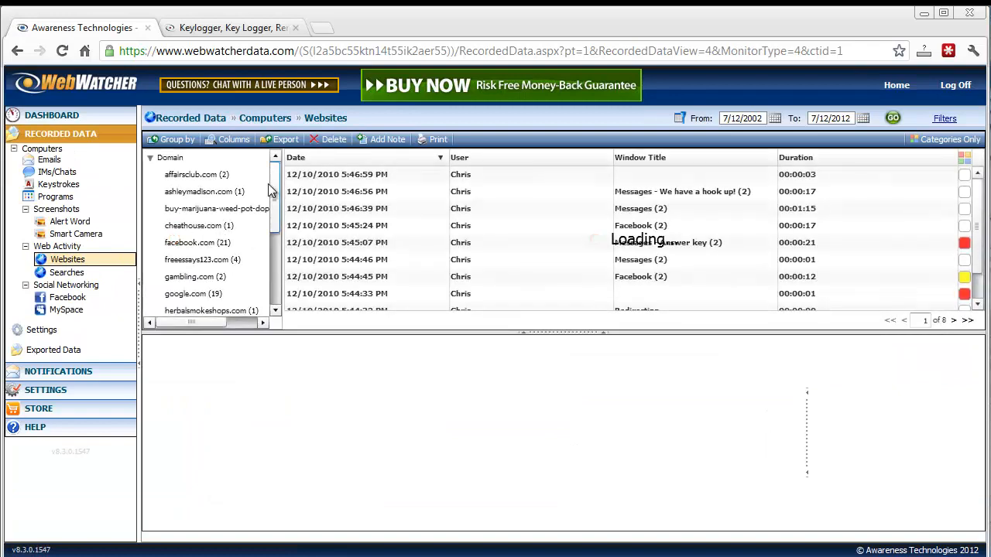
View a facebook.com visit's details, then show the Searches log of google.com and live.com terms
click(196, 174)
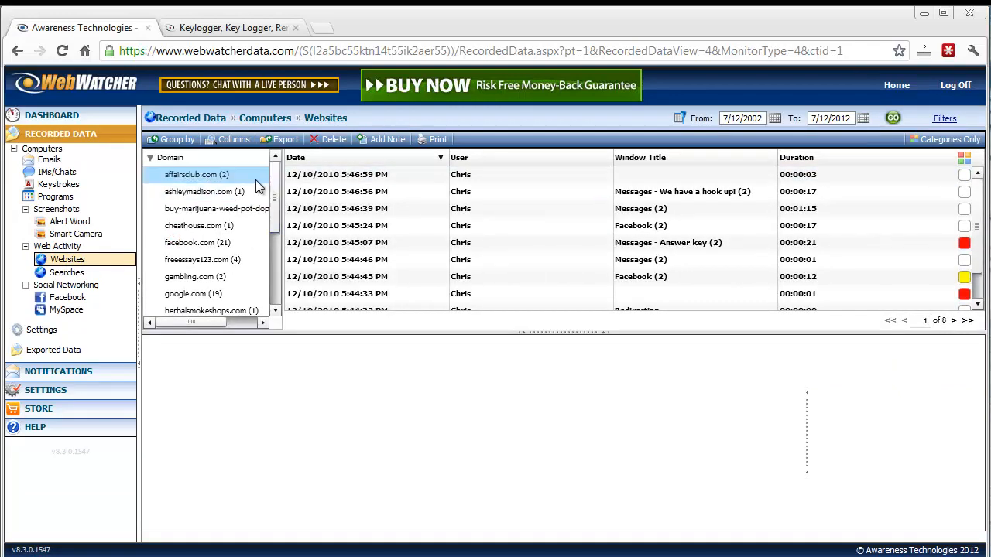
click(197, 242)
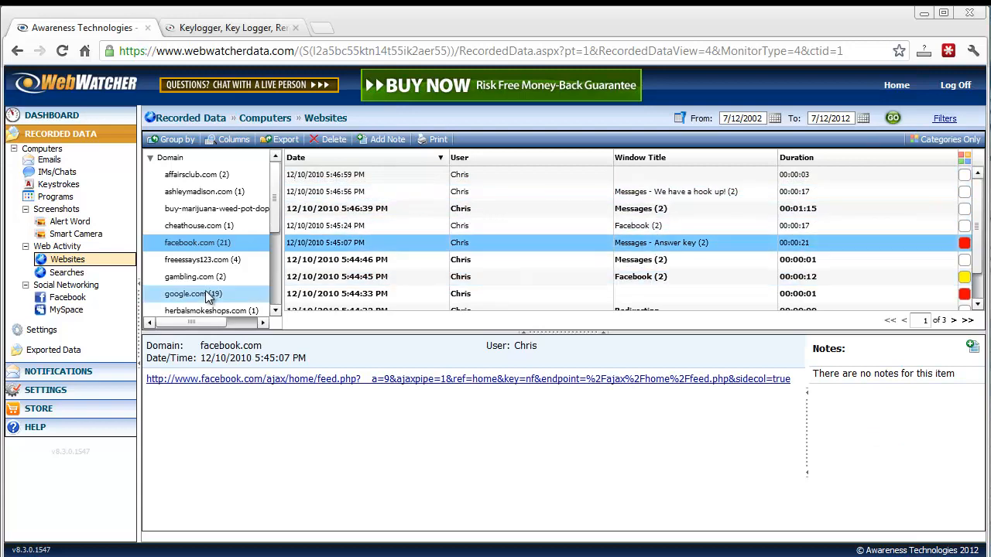
click(68, 272)
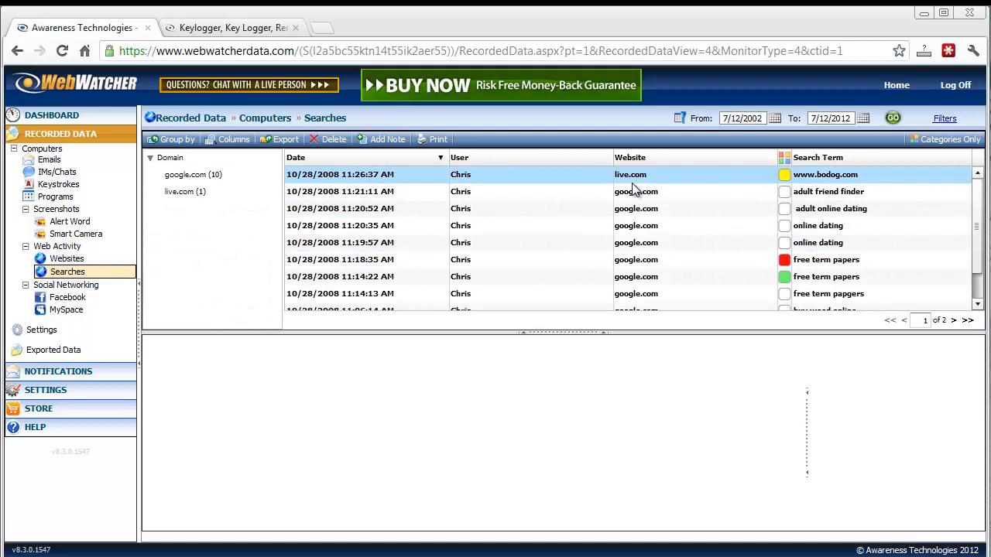
click(635, 191)
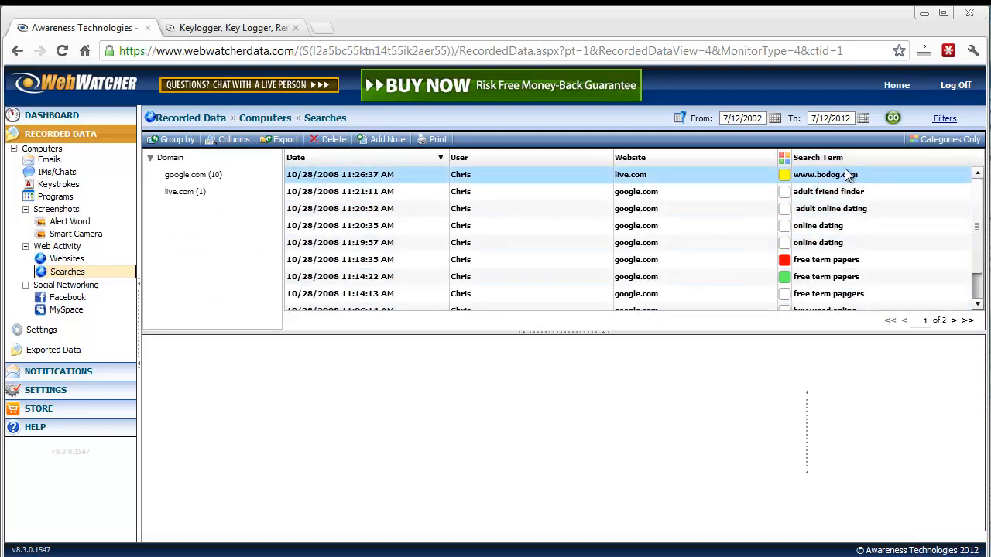
click(817, 226)
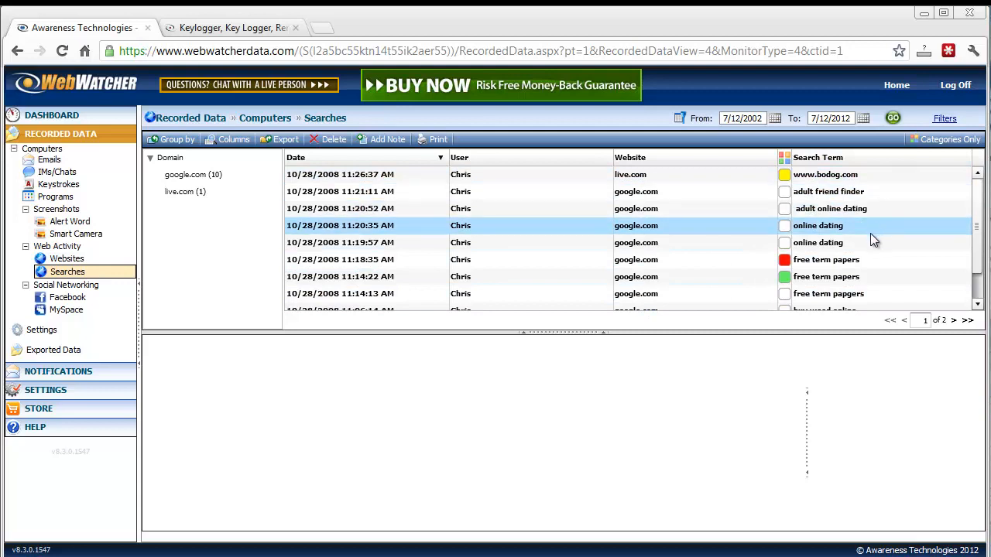
scroll(down, 3)
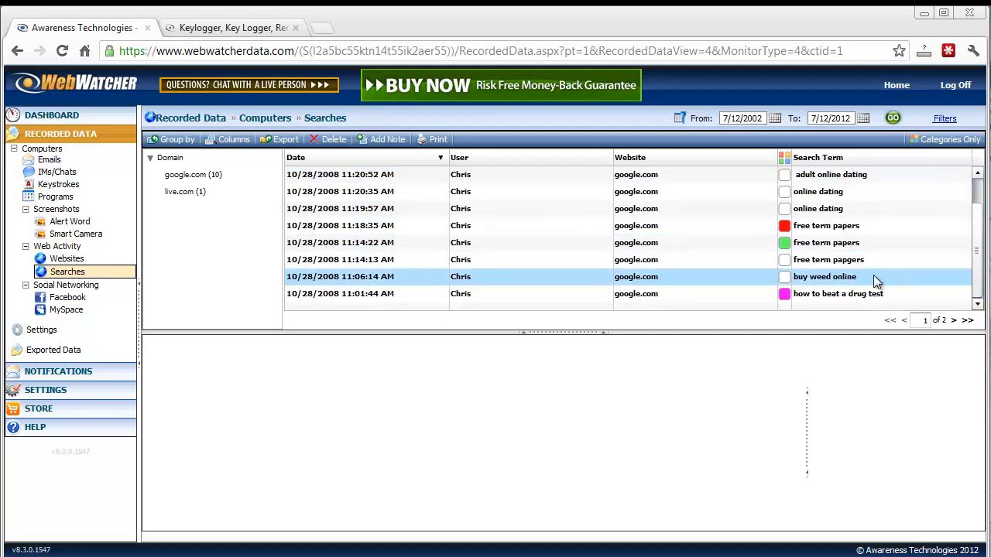
mouse_move(486, 296)
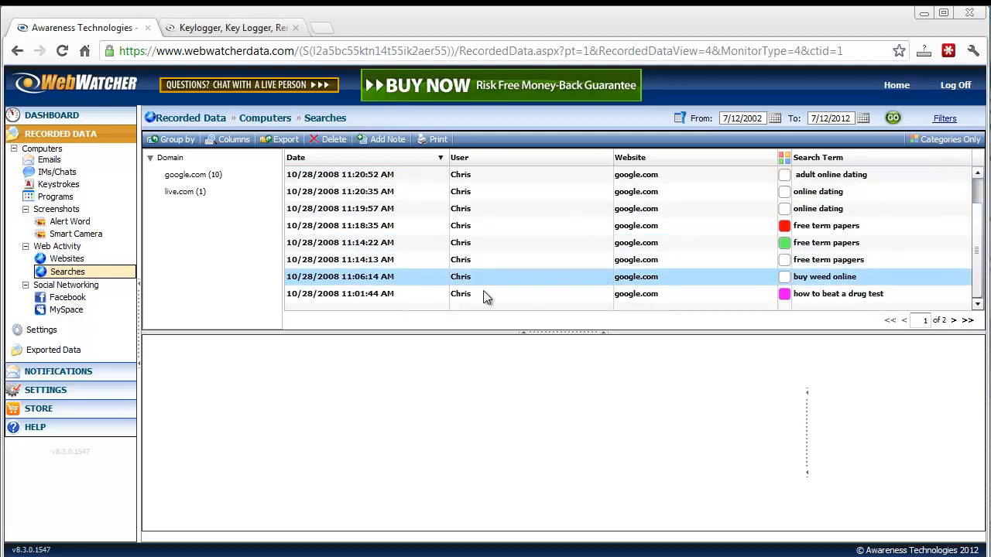
click(67, 296)
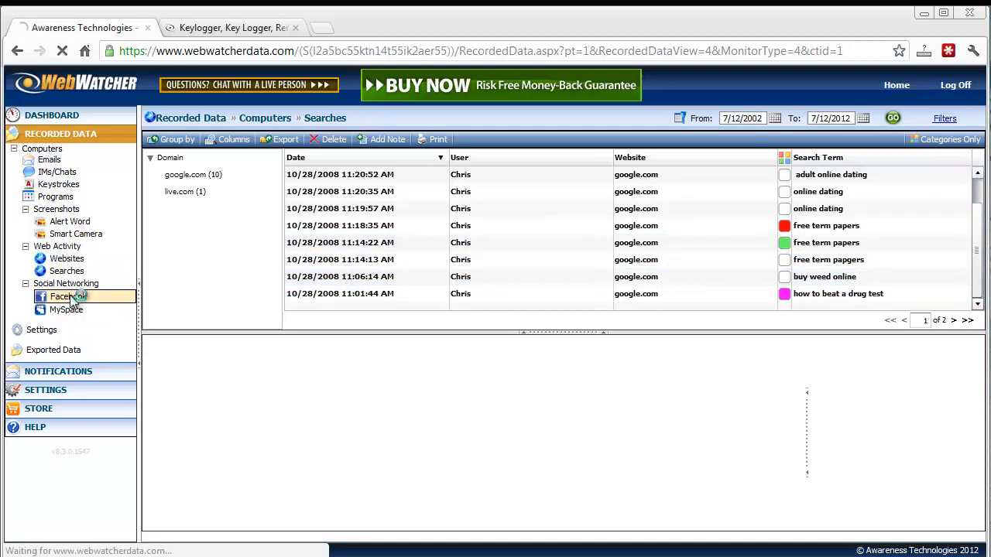
View the captured Facebook messages from 12/10/2010, then go to Recording & Blocking settings
click(68, 297)
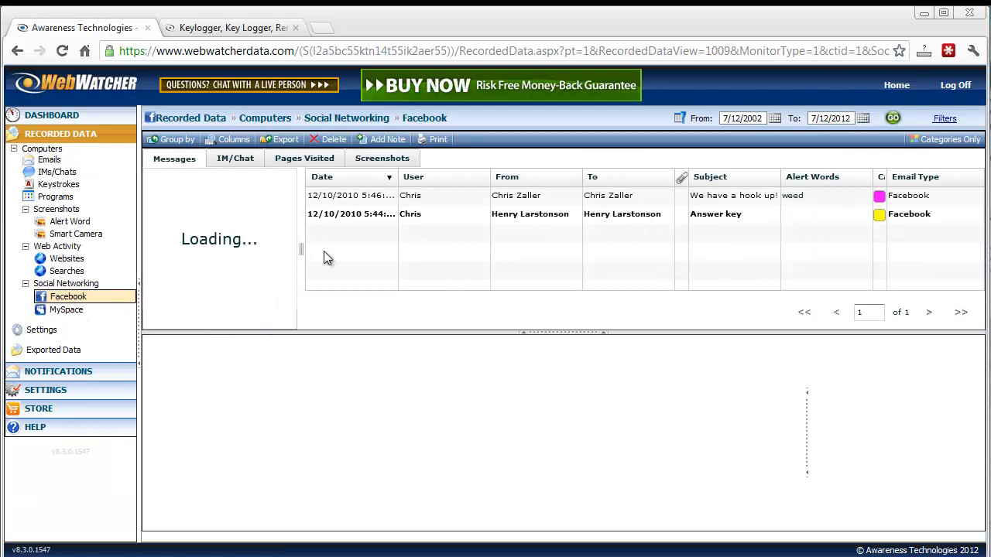
click(177, 139)
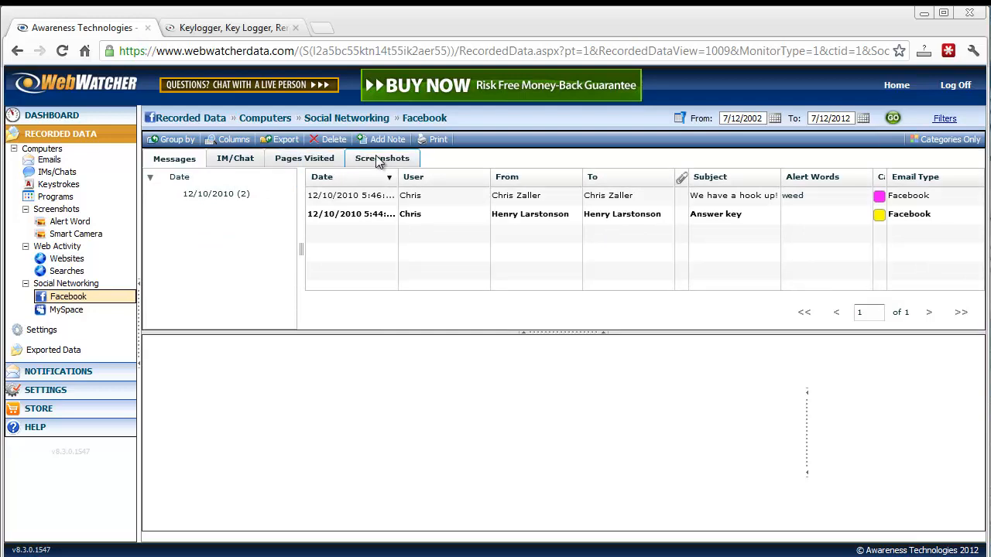
click(382, 158)
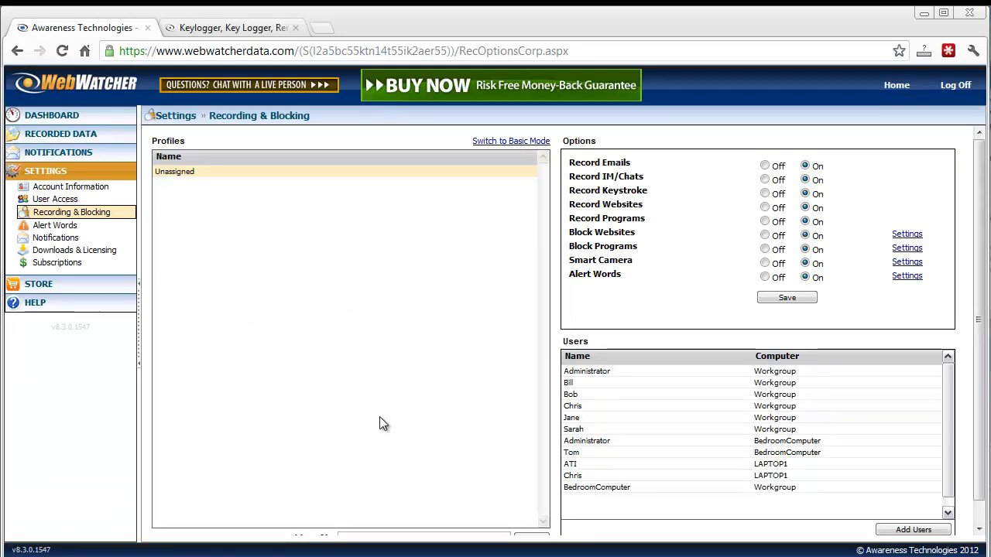
mouse_move(618, 174)
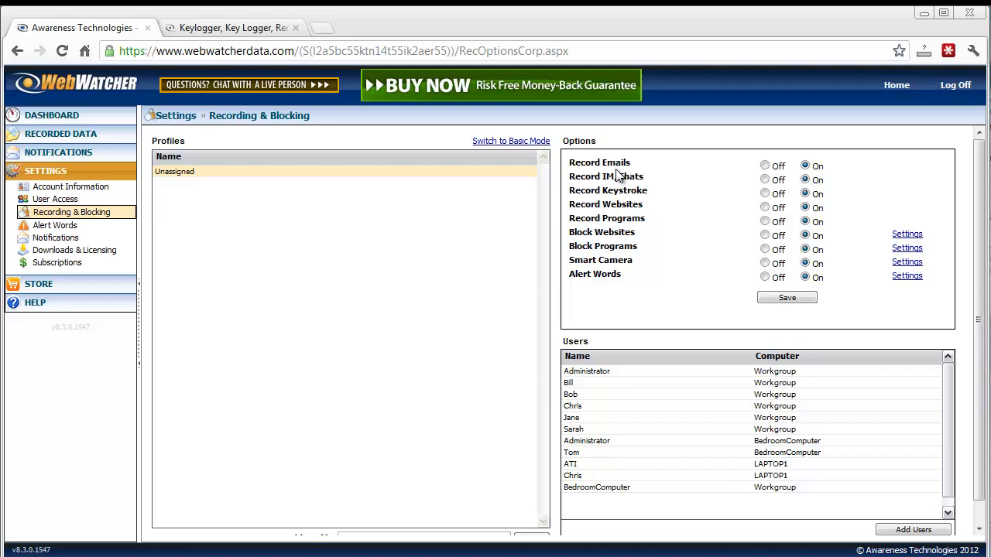
mouse_move(653, 215)
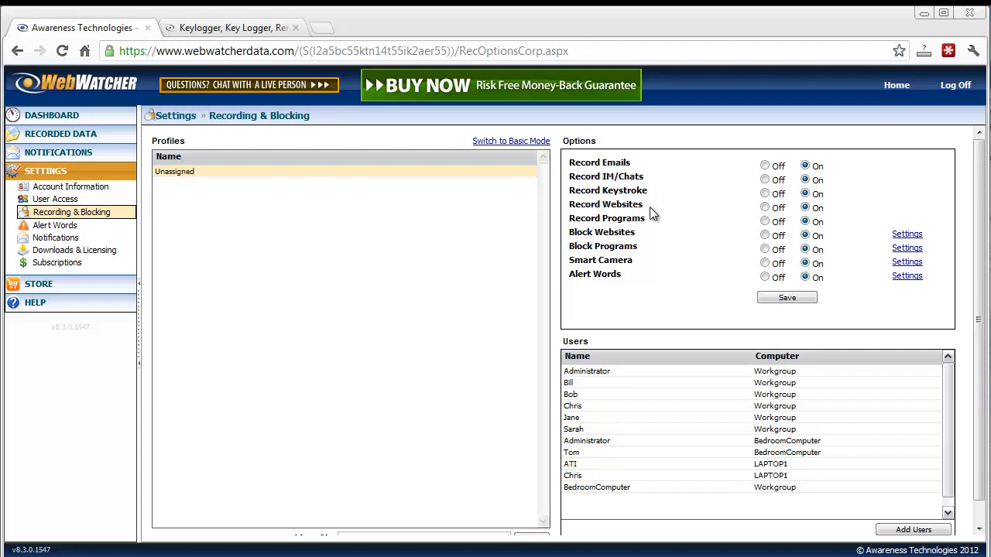
mouse_move(641, 240)
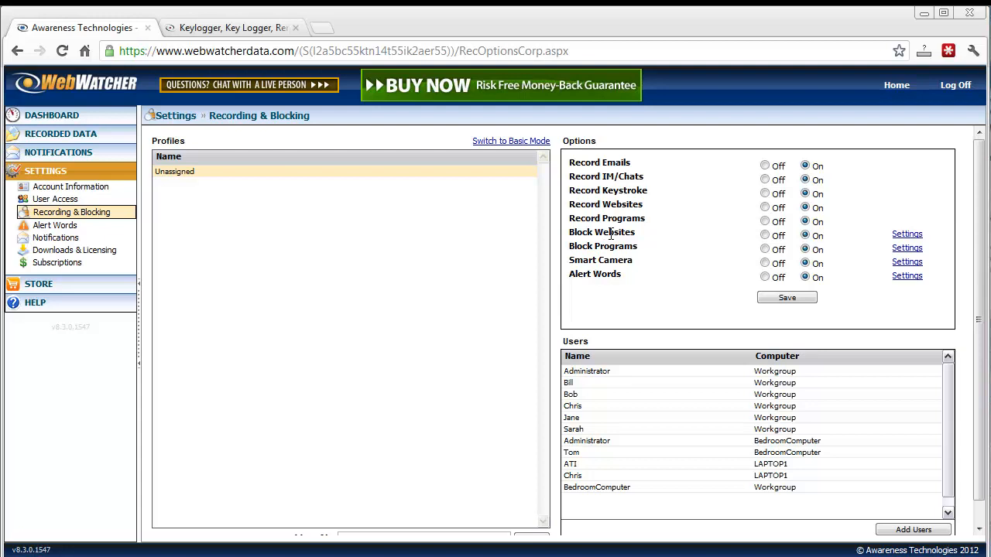
mouse_move(627, 259)
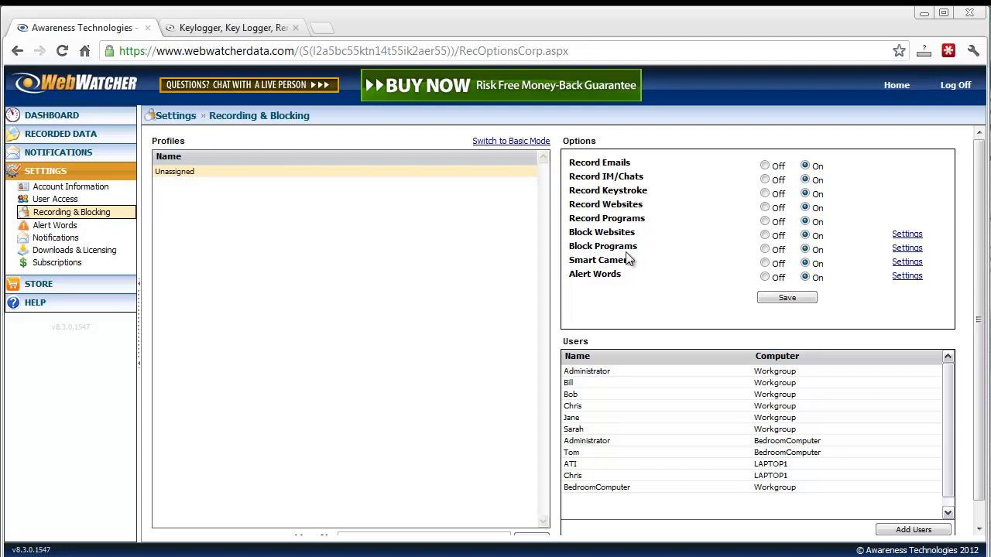
mouse_move(610, 264)
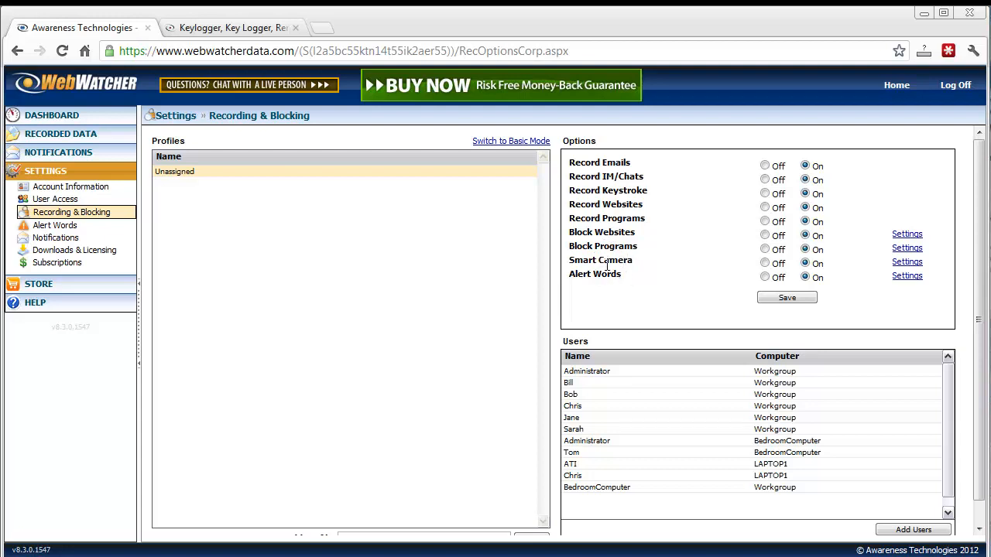
mouse_move(606, 288)
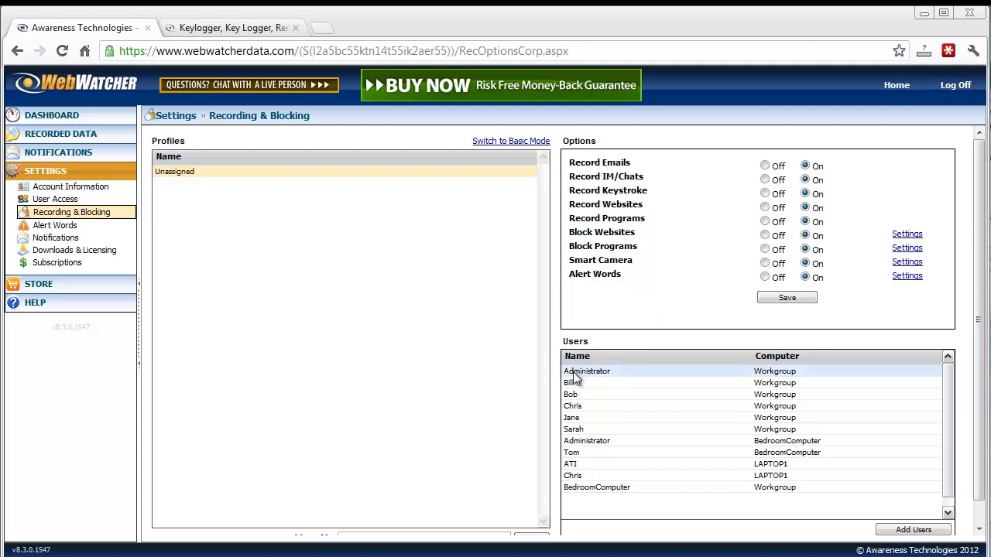
click(573, 382)
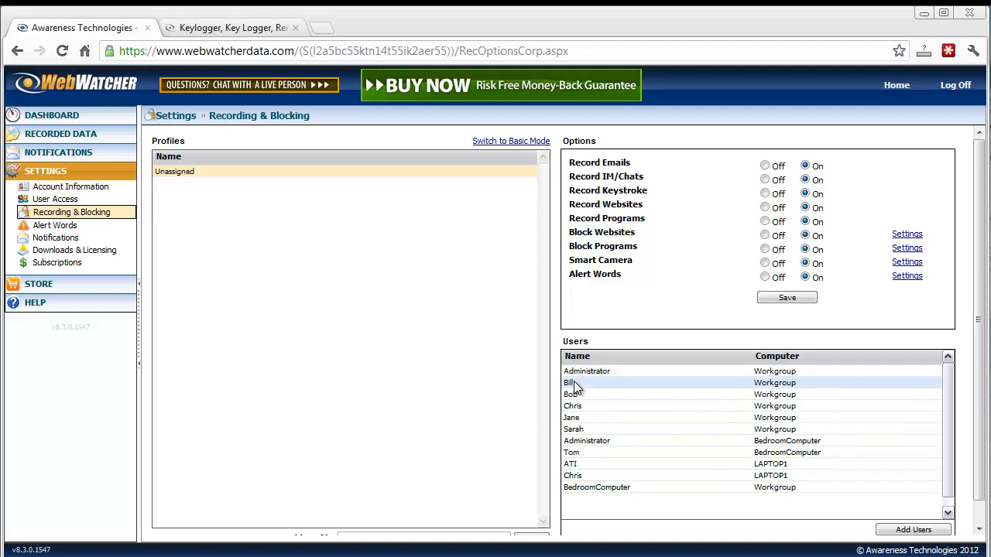
click(586, 370)
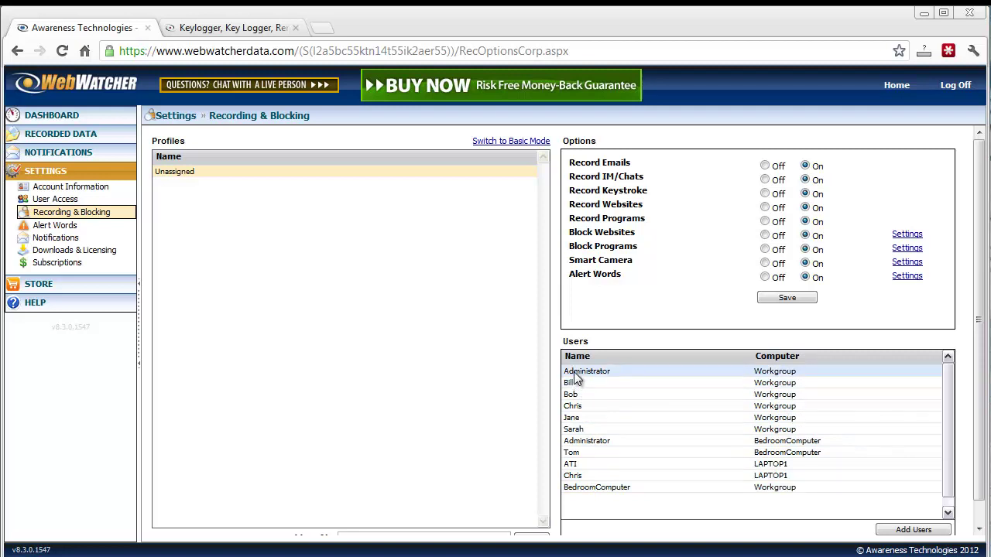
mouse_move(476, 416)
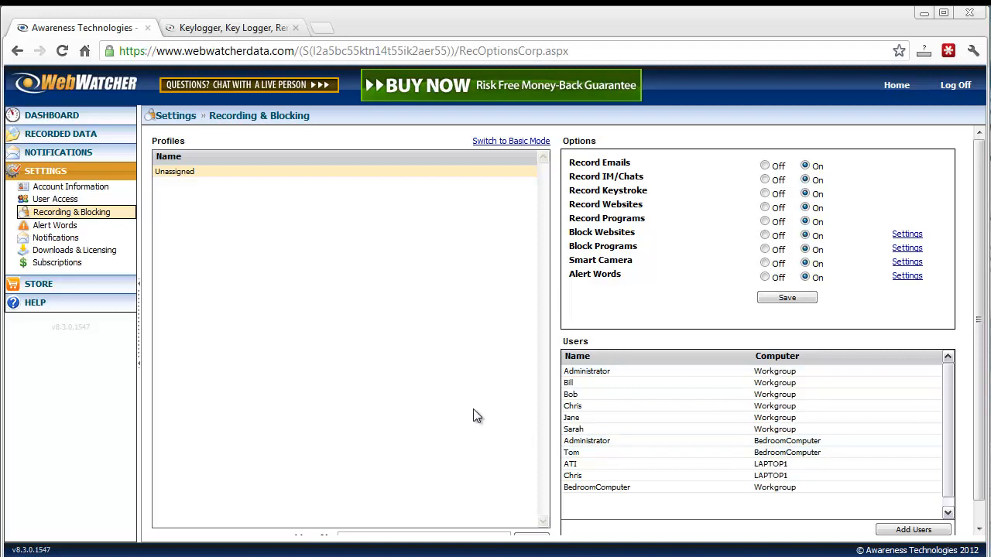
mouse_move(421, 372)
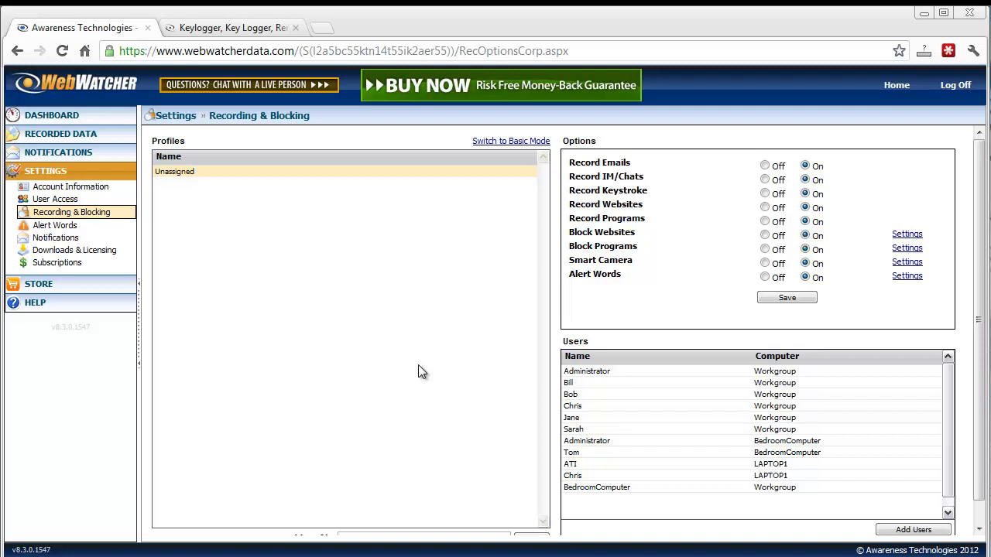
mouse_move(56, 263)
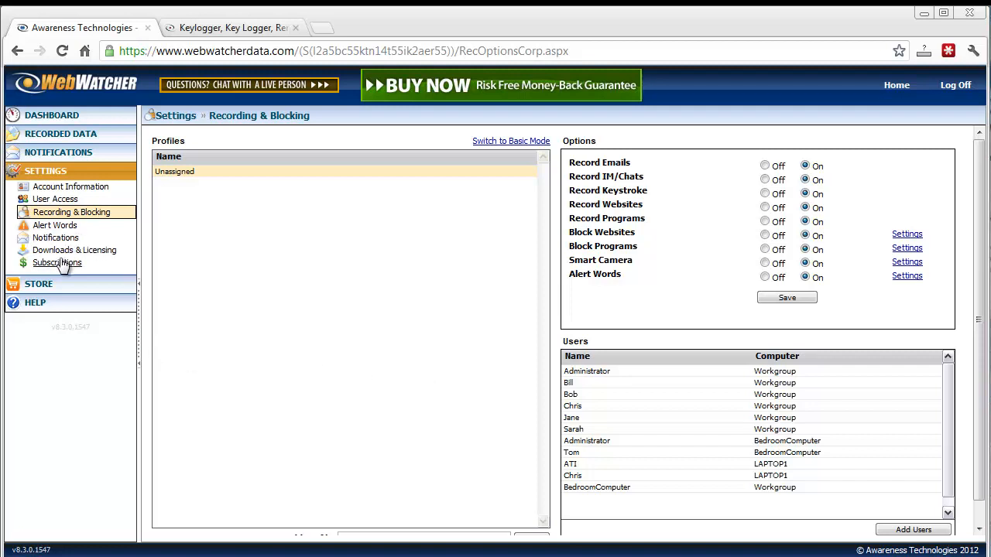
mouse_move(51, 115)
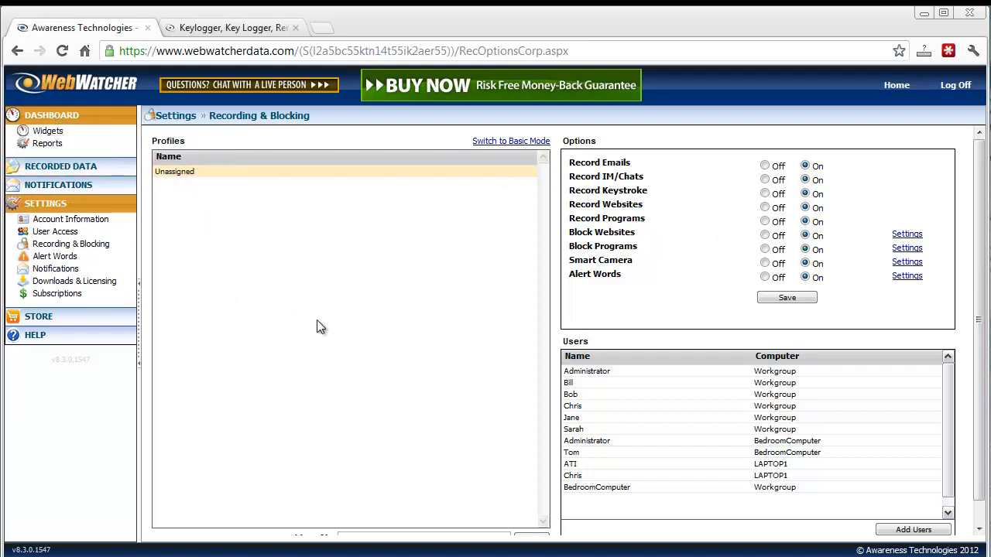
mouse_move(101, 176)
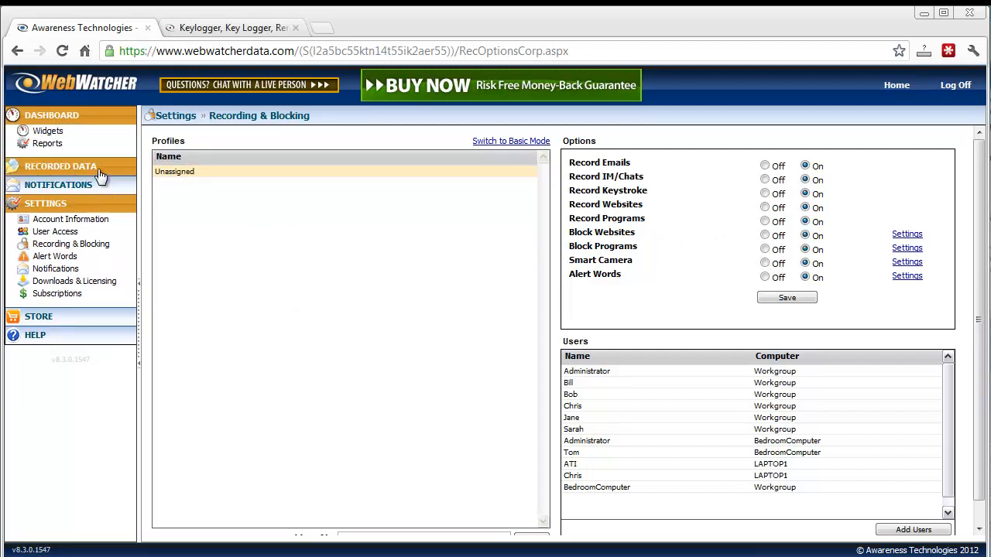
mouse_move(257, 226)
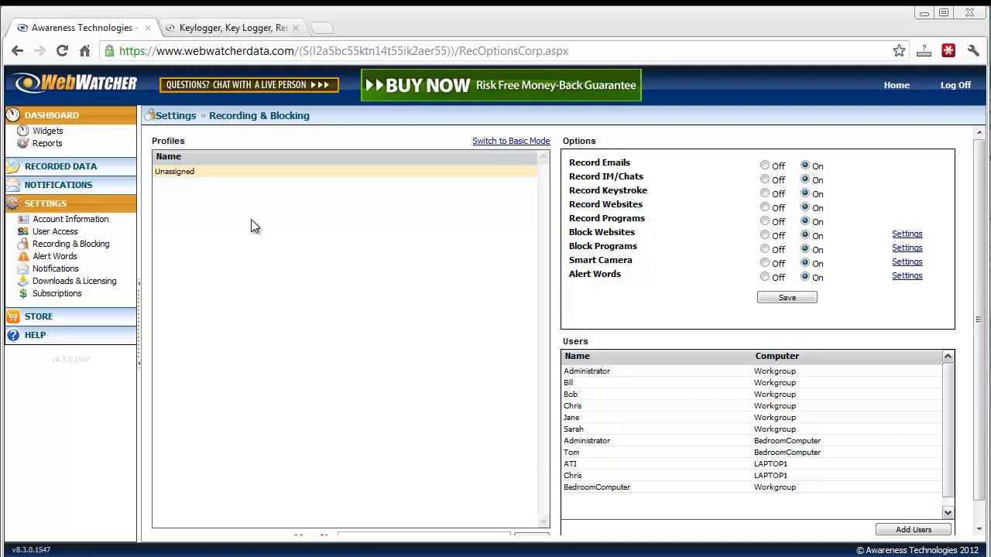
mouse_move(171, 446)
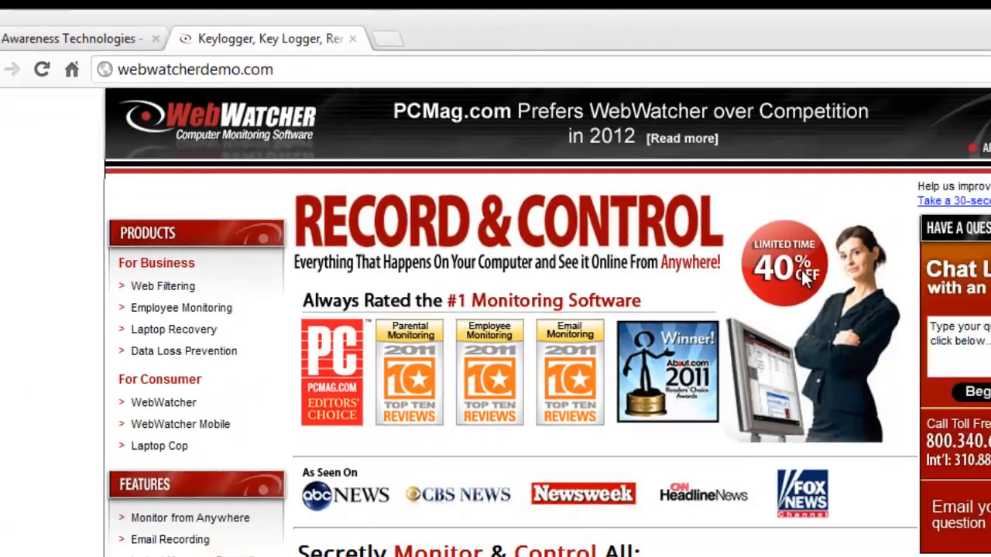
Scroll the webwatcherdemo.com page past its reviews to the keylogger invisibility paragraph
scroll(down, 3)
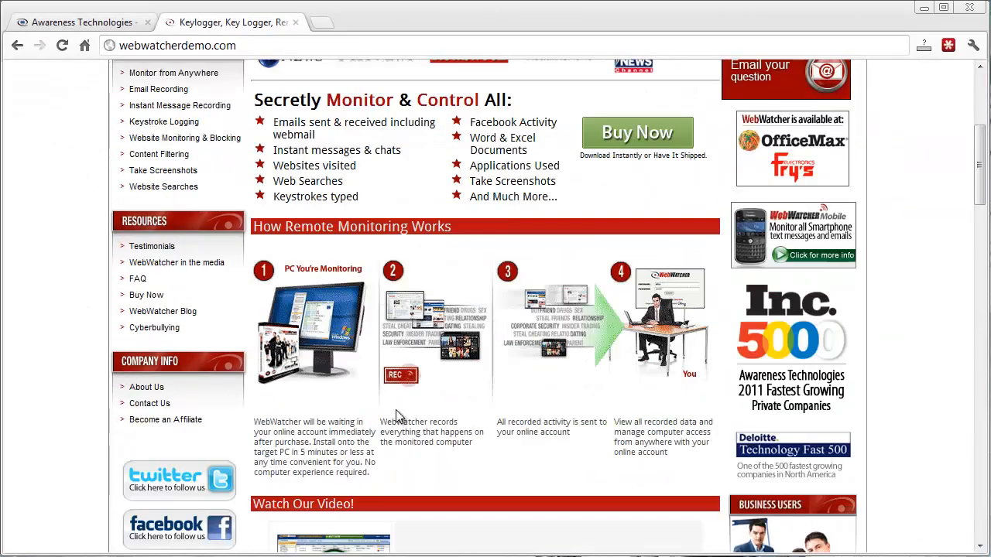
scroll(down, 3)
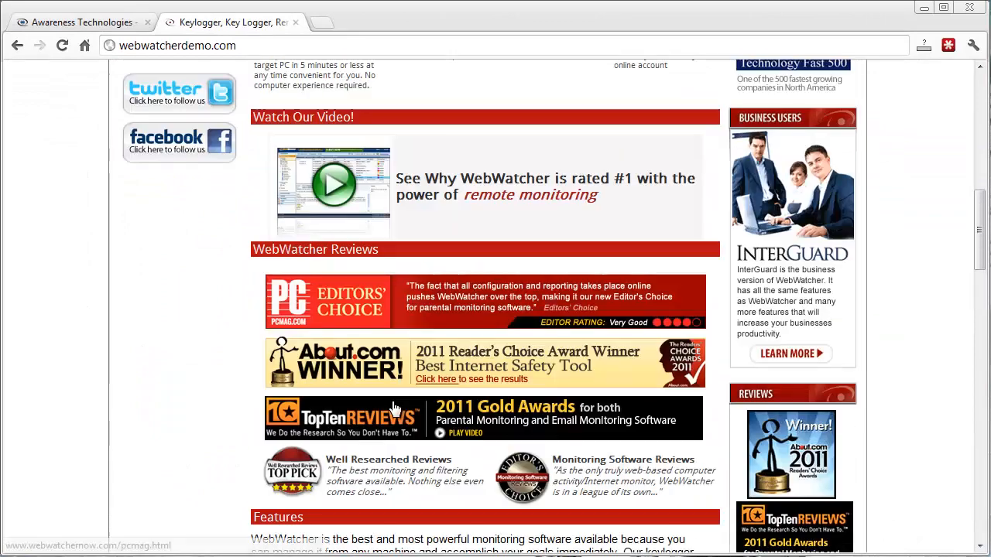
scroll(up, 3)
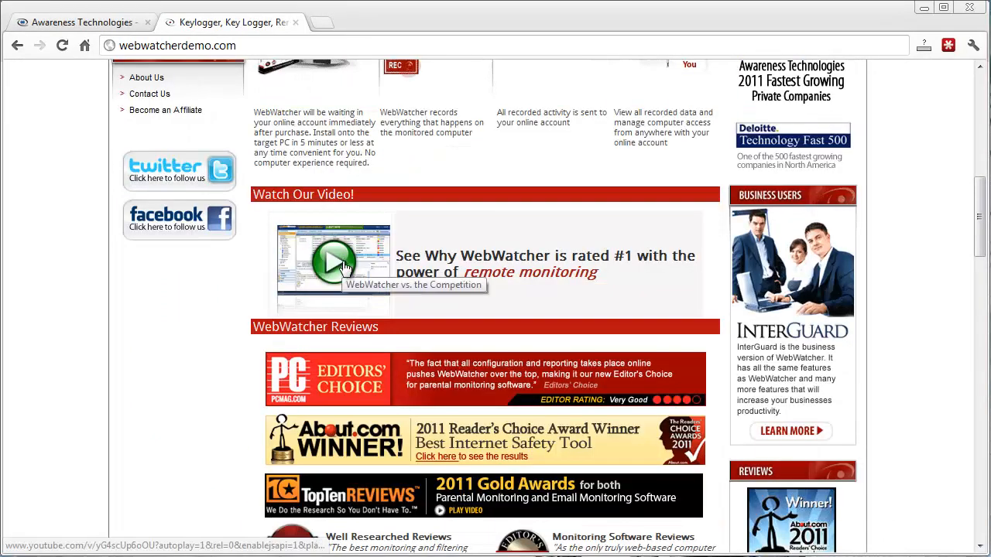
mouse_move(380, 265)
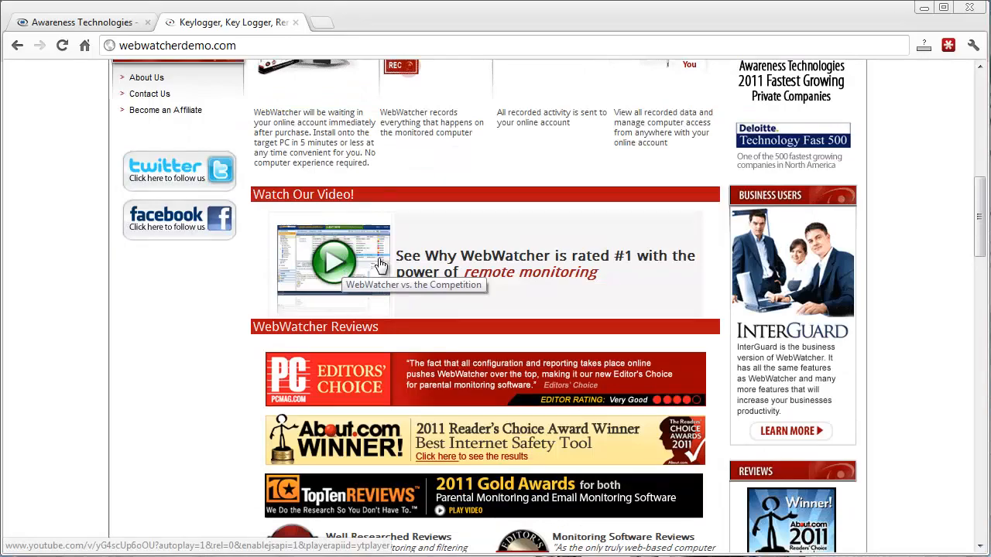
mouse_move(217, 377)
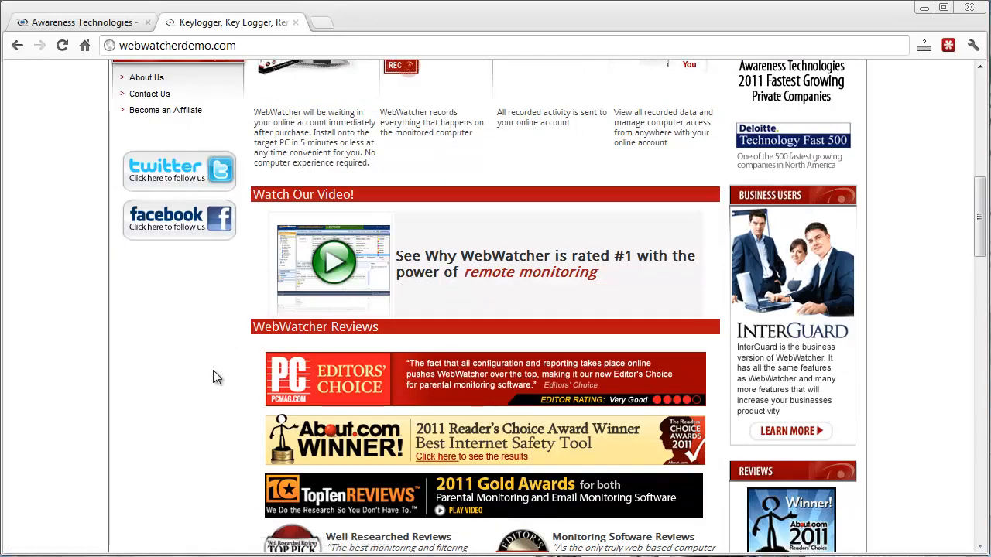
scroll(up, 3)
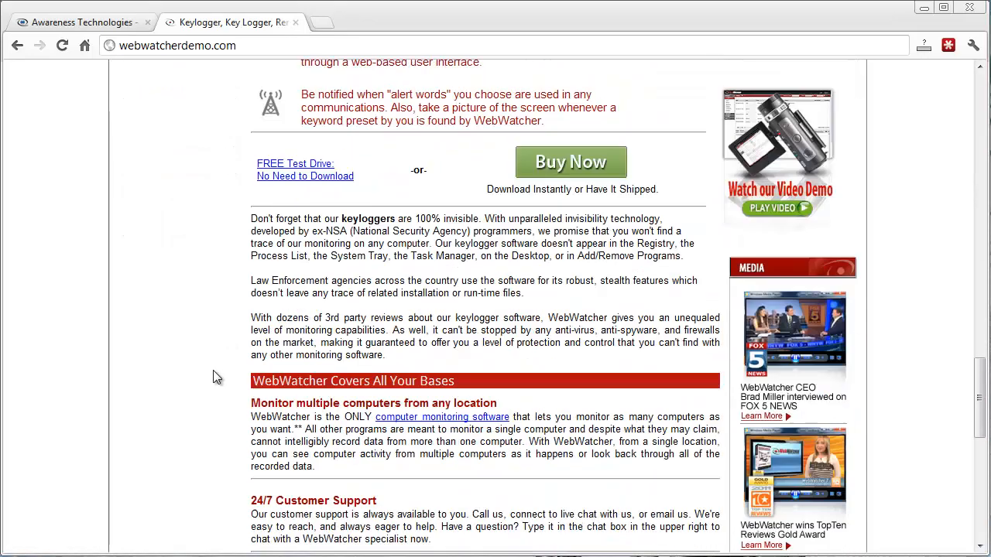
mouse_move(297, 176)
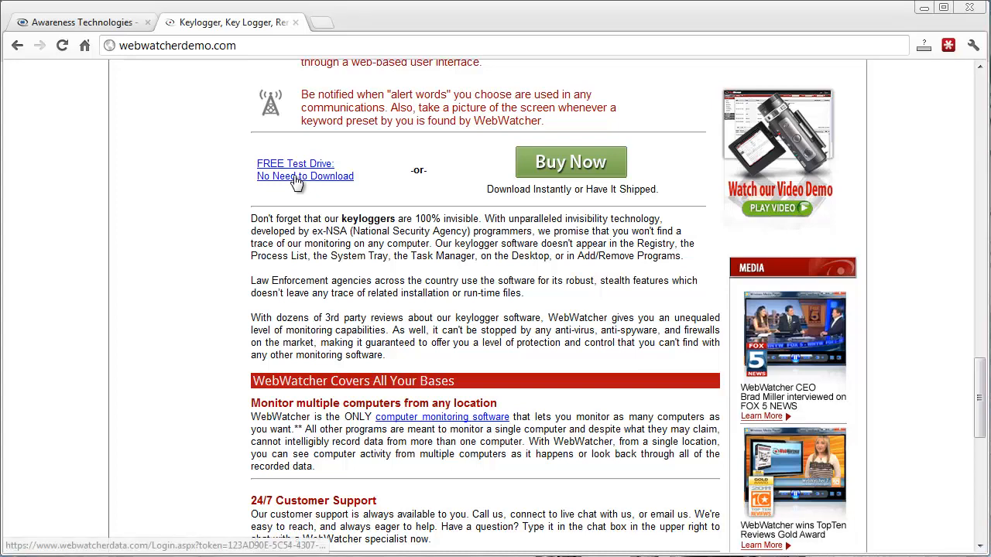
mouse_move(300, 181)
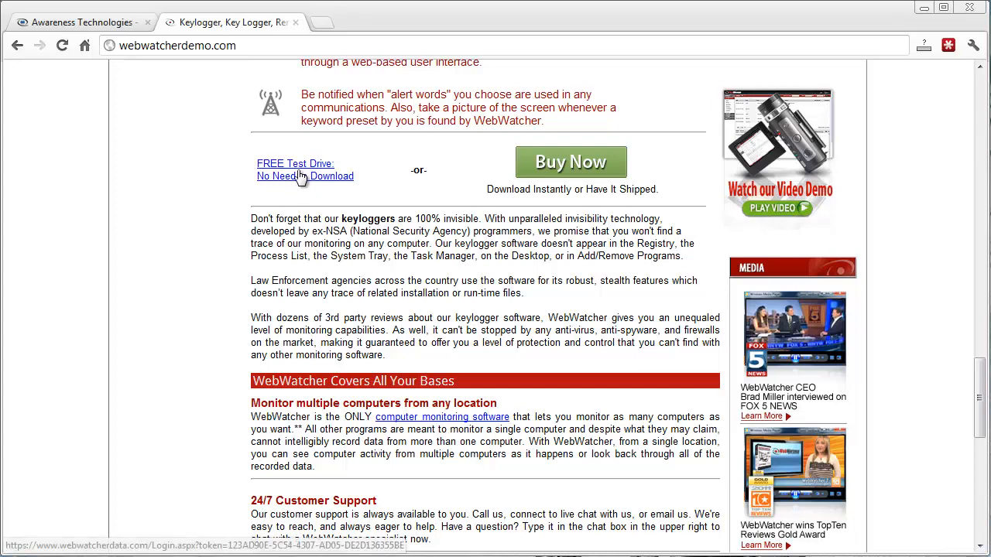
click(296, 163)
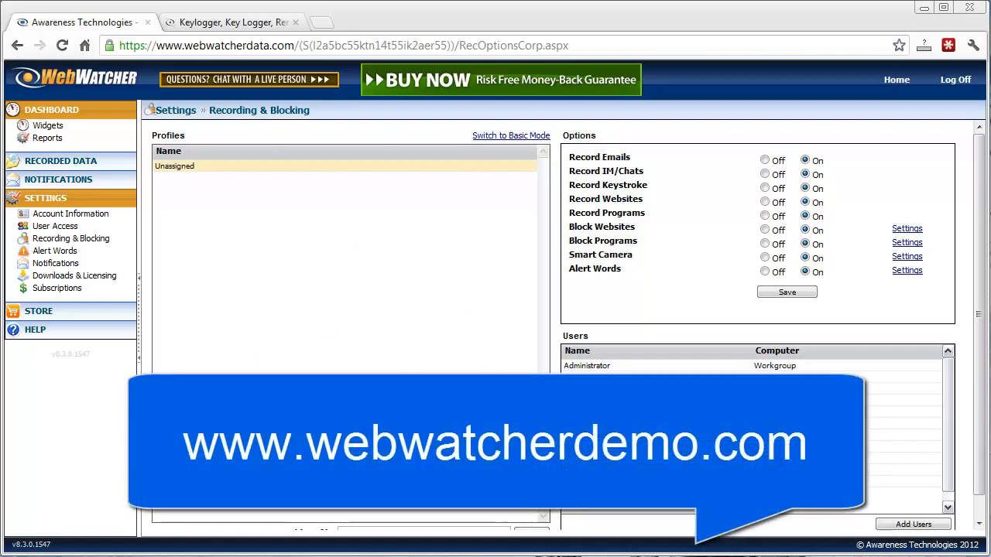
mouse_move(376, 372)
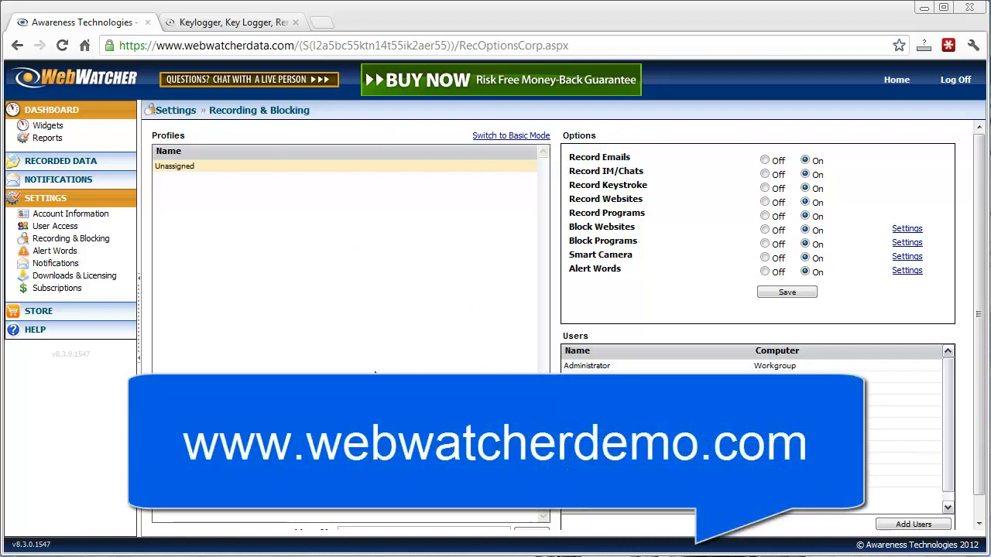
mouse_move(412, 212)
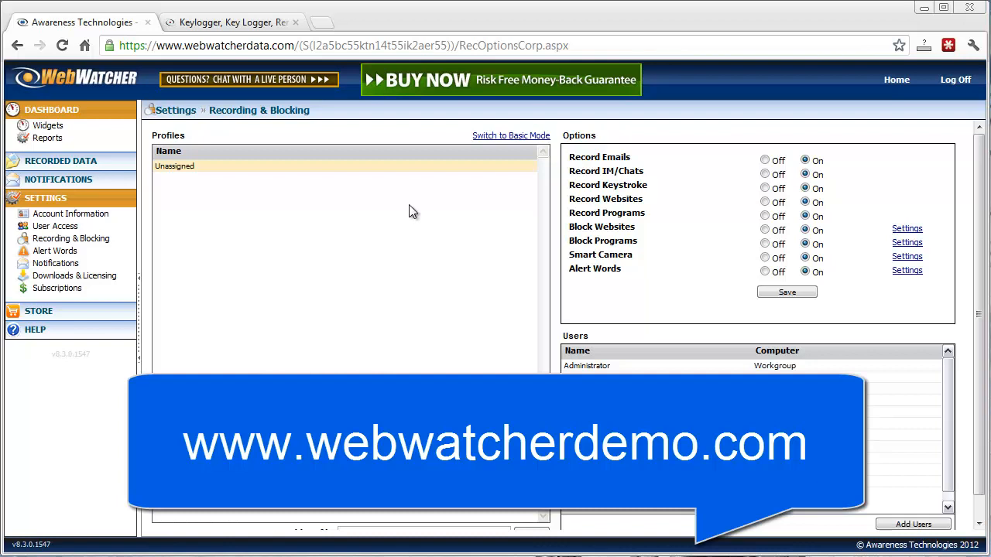
mouse_move(331, 254)
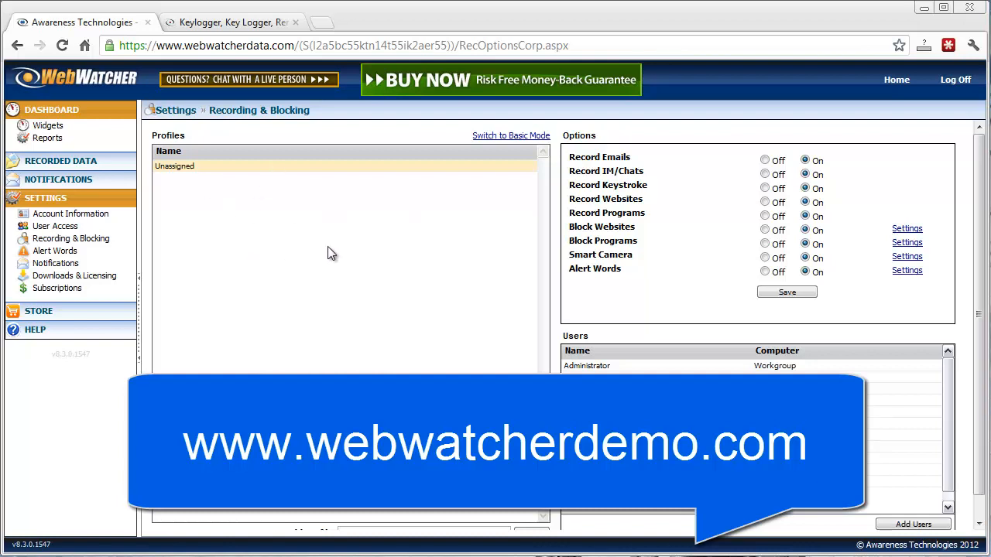
mouse_move(93, 304)
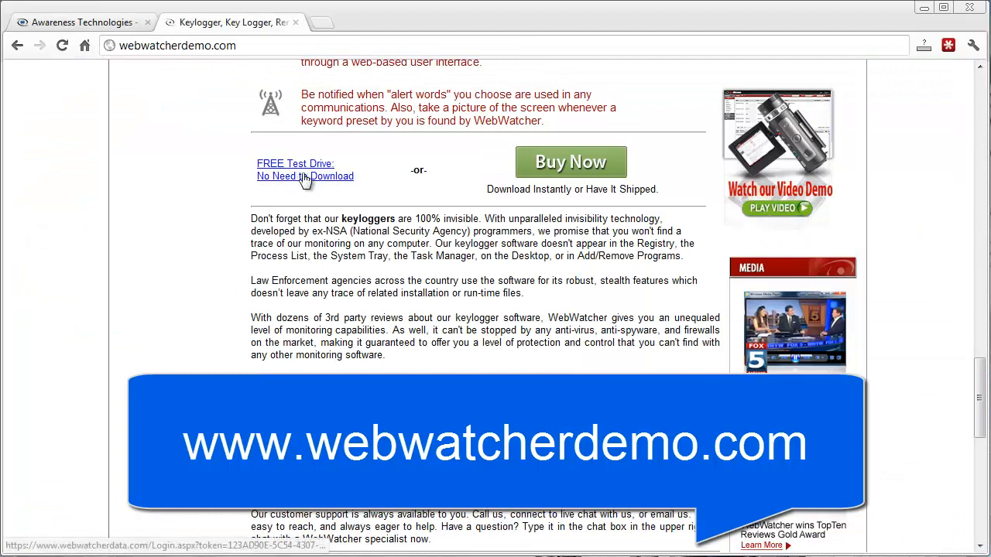
mouse_move(275, 239)
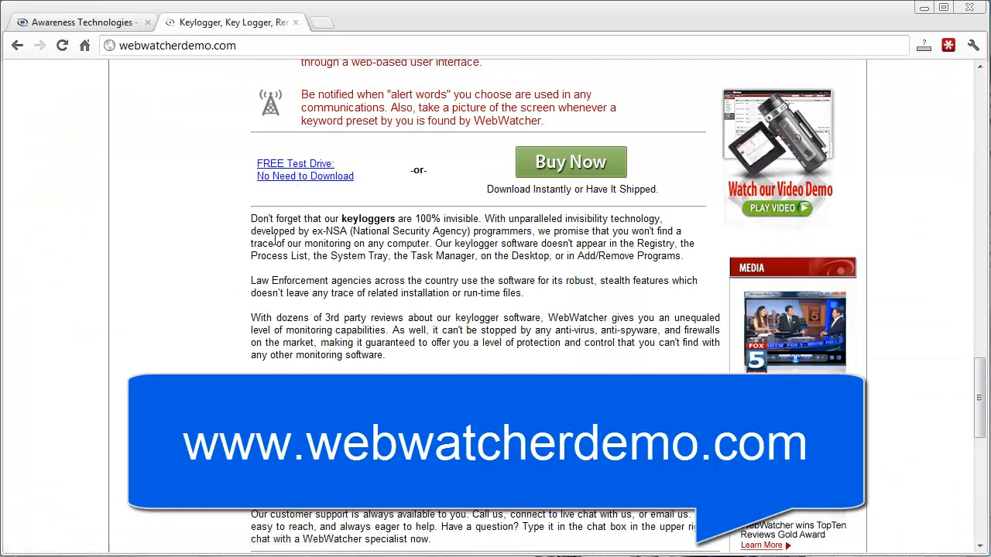
mouse_move(177, 267)
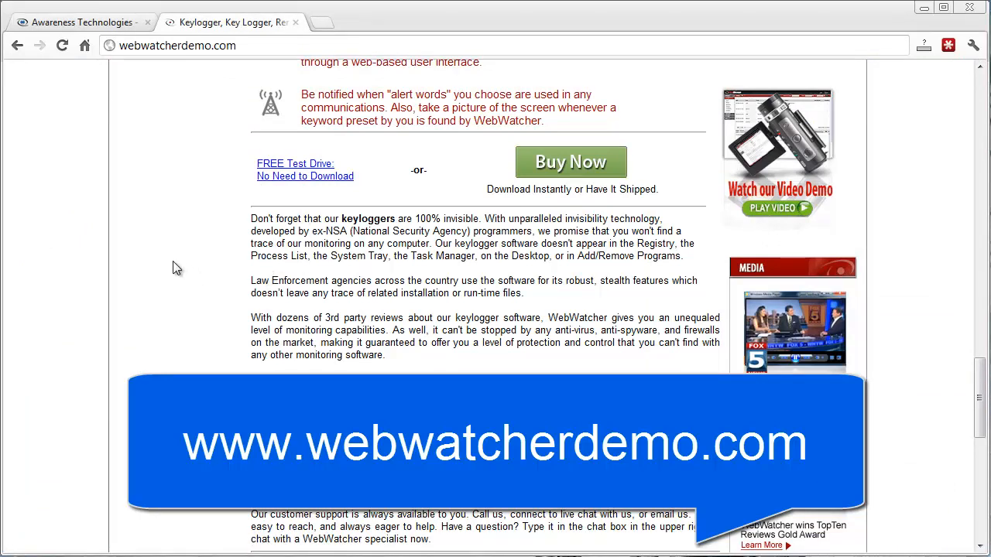
mouse_move(276, 248)
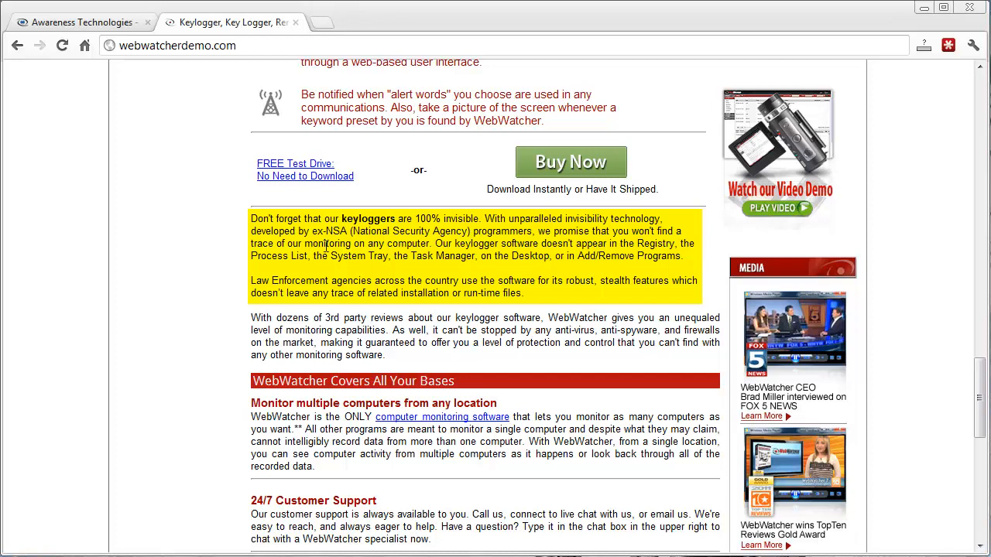
mouse_move(529, 270)
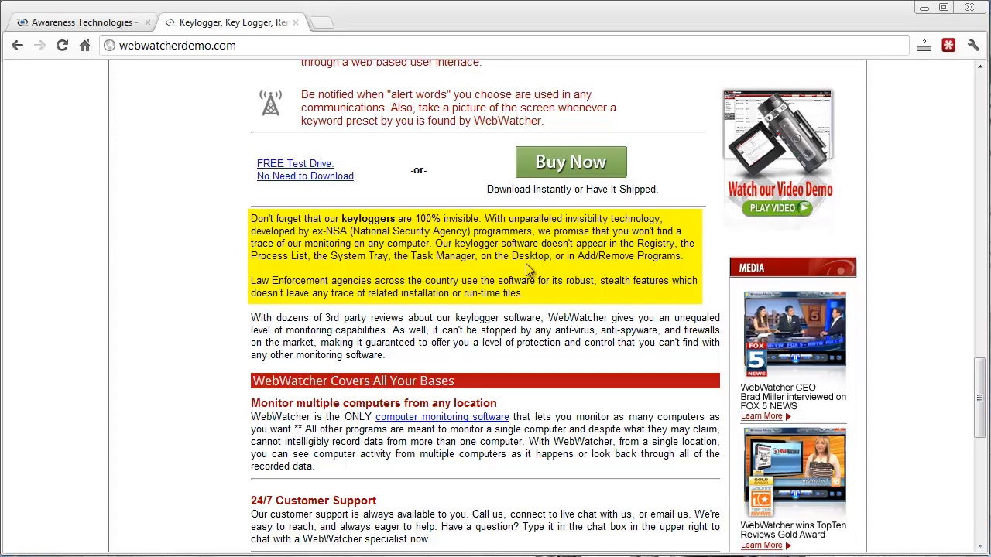
mouse_move(503, 289)
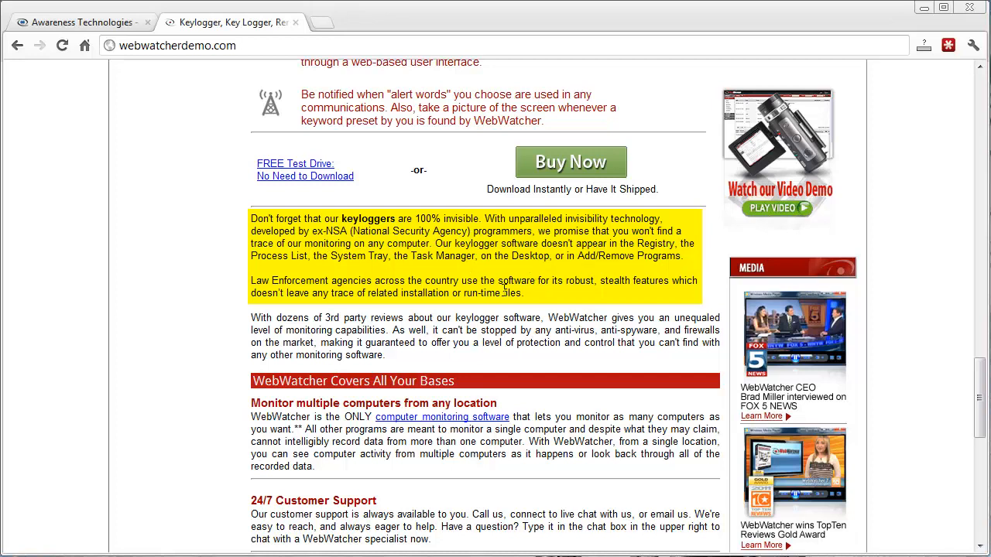
mouse_move(354, 281)
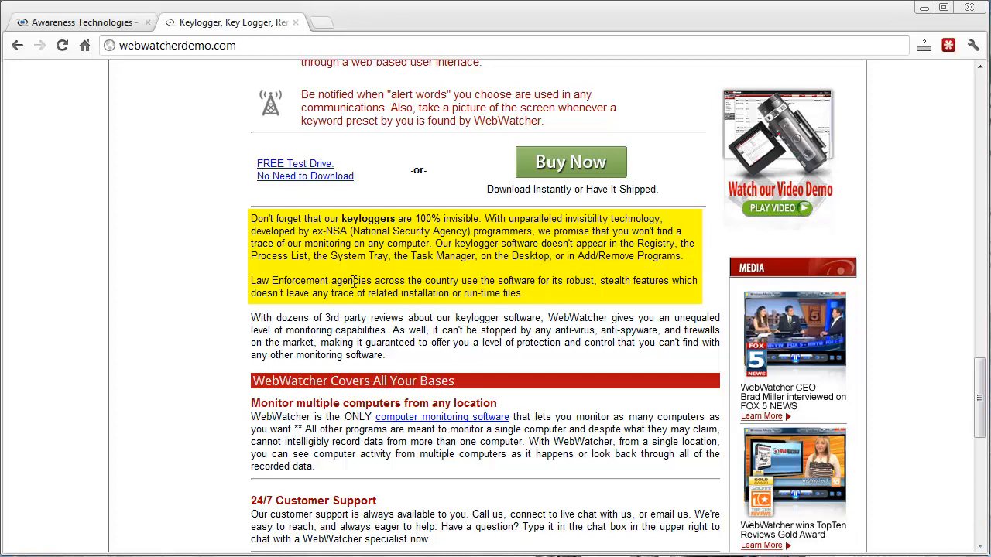
mouse_move(424, 283)
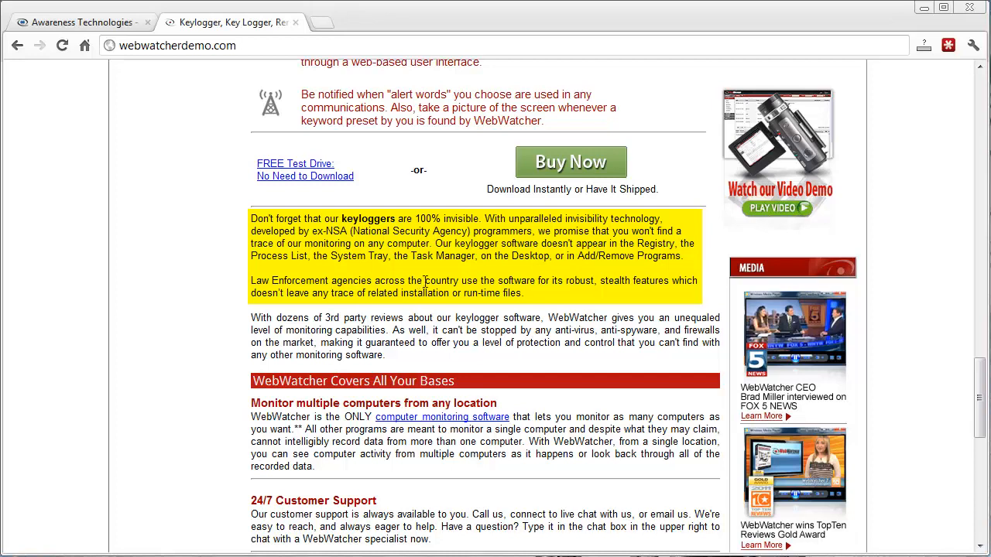
mouse_move(313, 281)
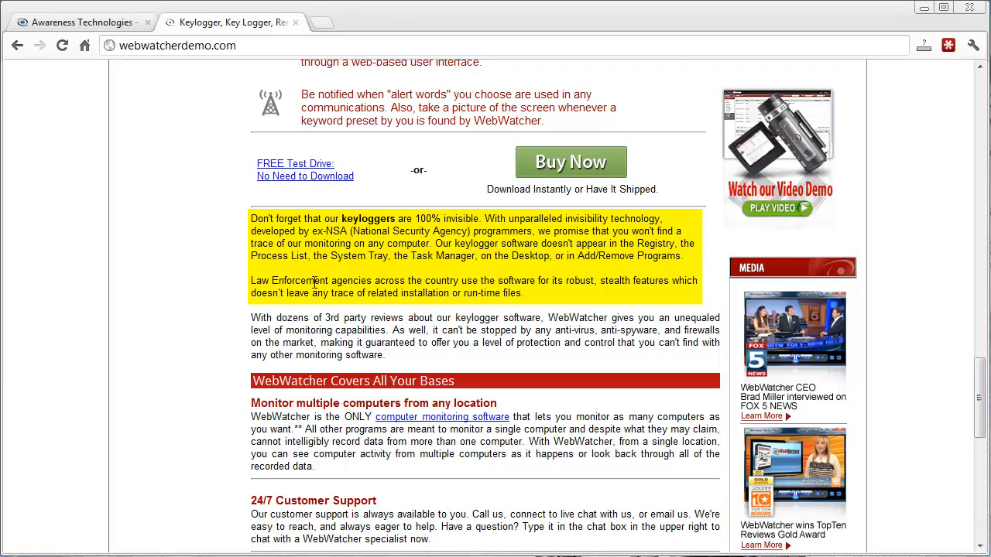
mouse_move(438, 281)
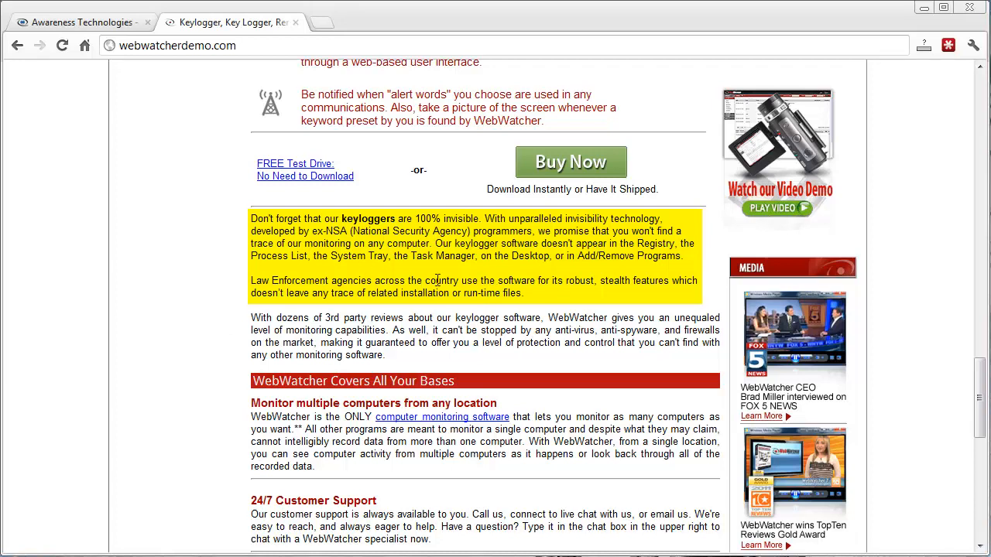
mouse_move(613, 280)
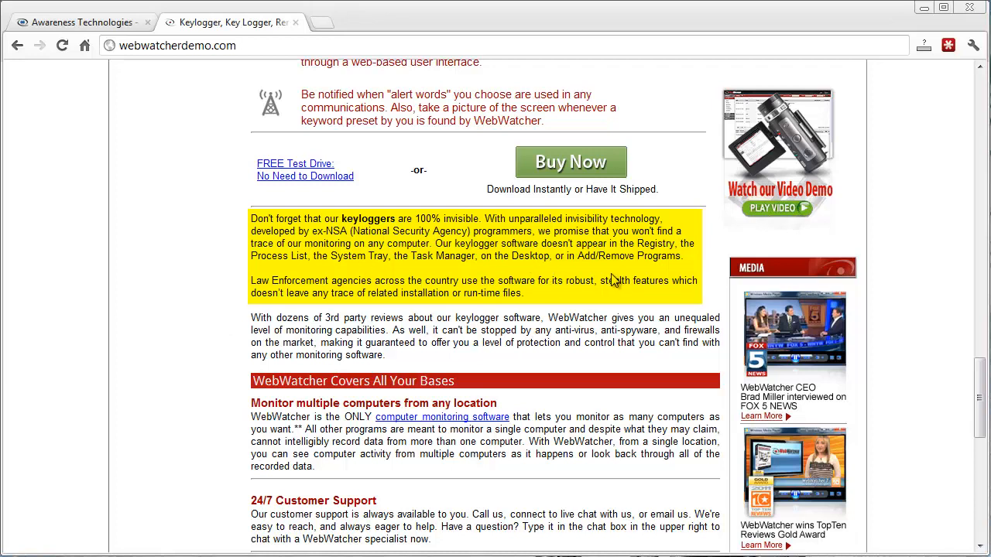
mouse_move(366, 313)
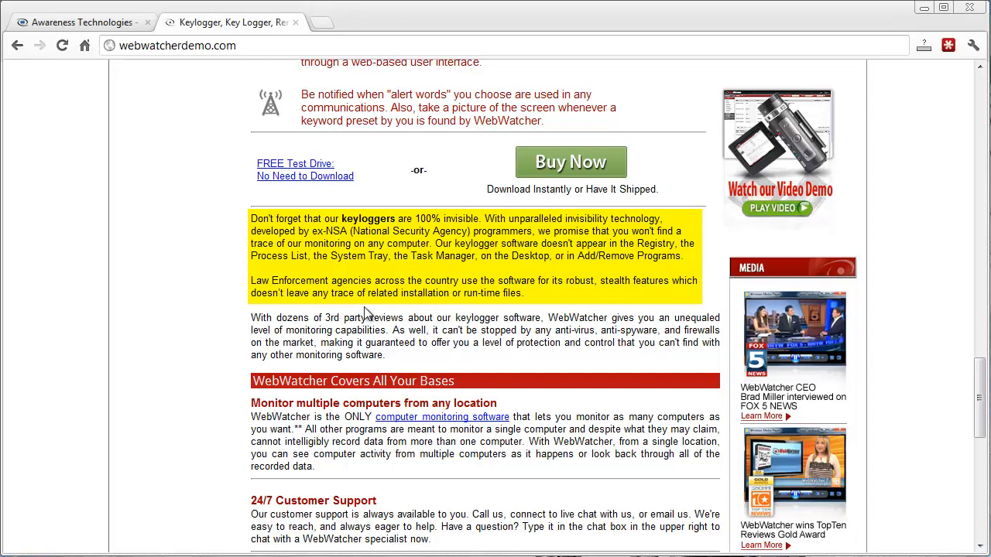
mouse_move(488, 306)
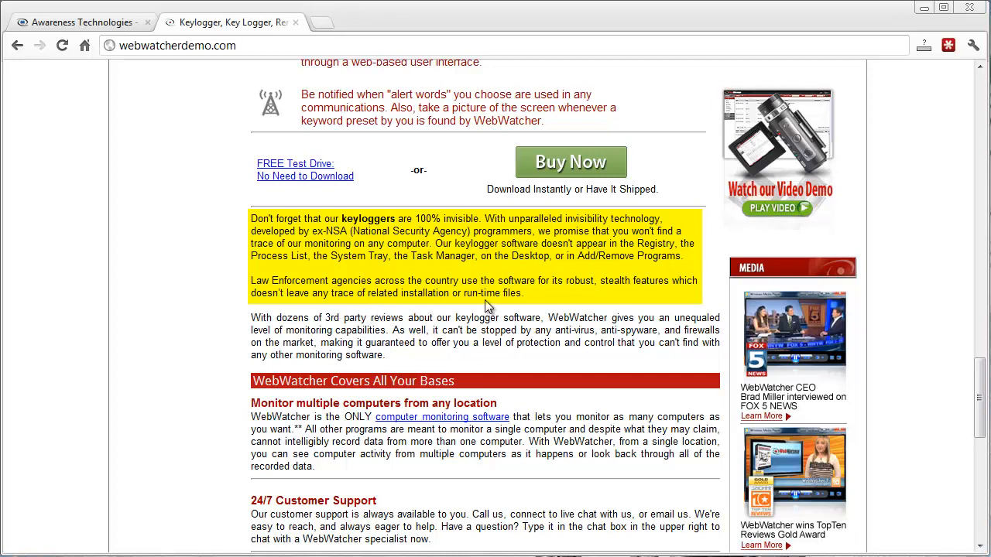
mouse_move(548, 301)
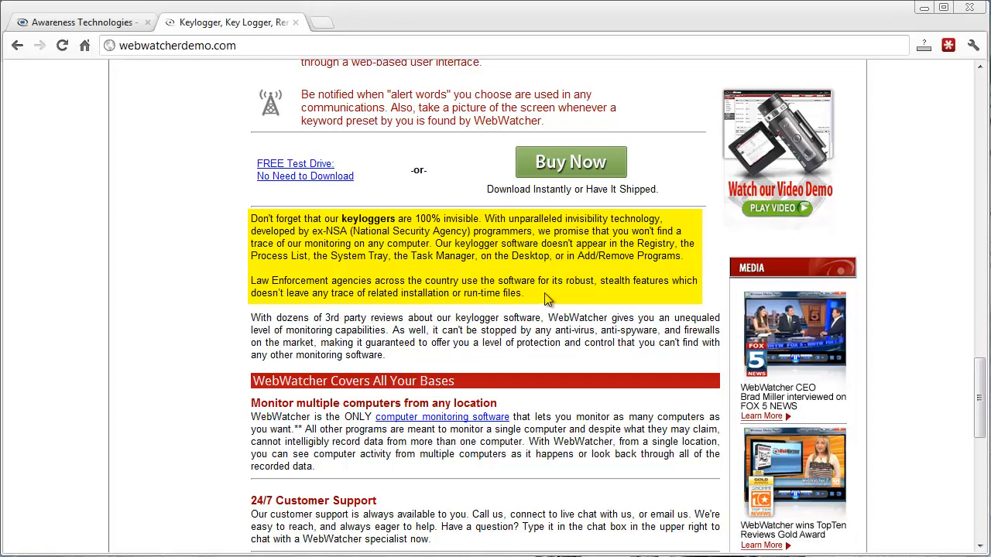
mouse_move(484, 308)
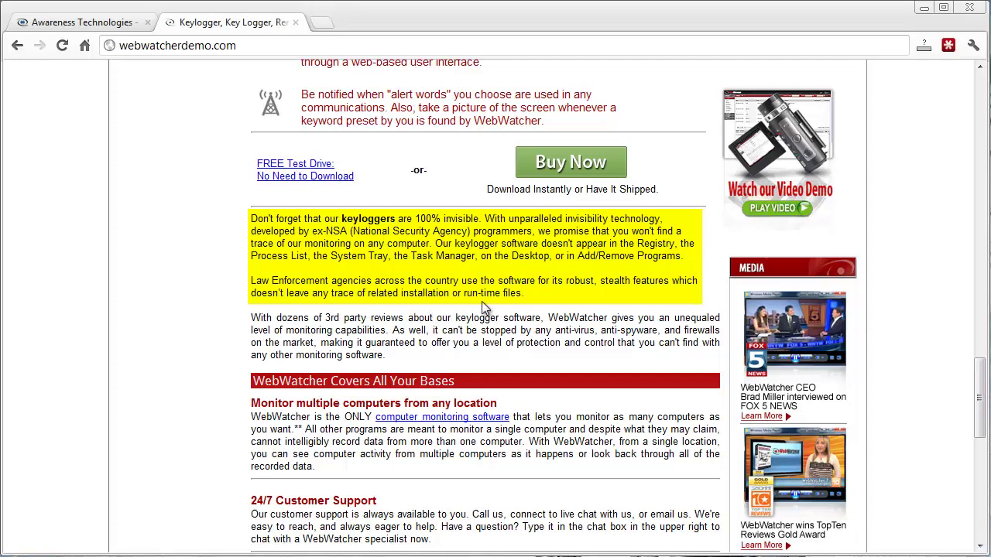
mouse_move(178, 284)
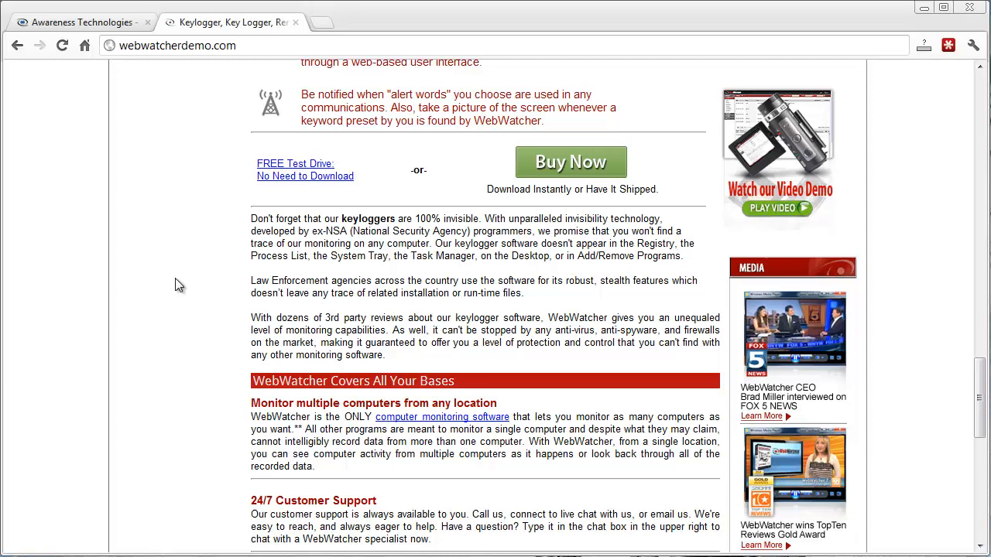
mouse_move(338, 345)
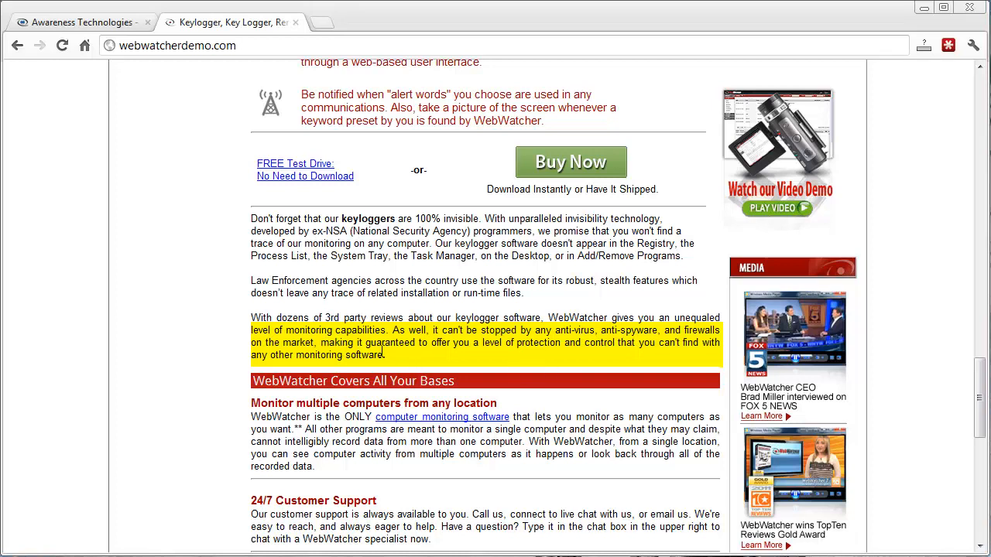
mouse_move(611, 356)
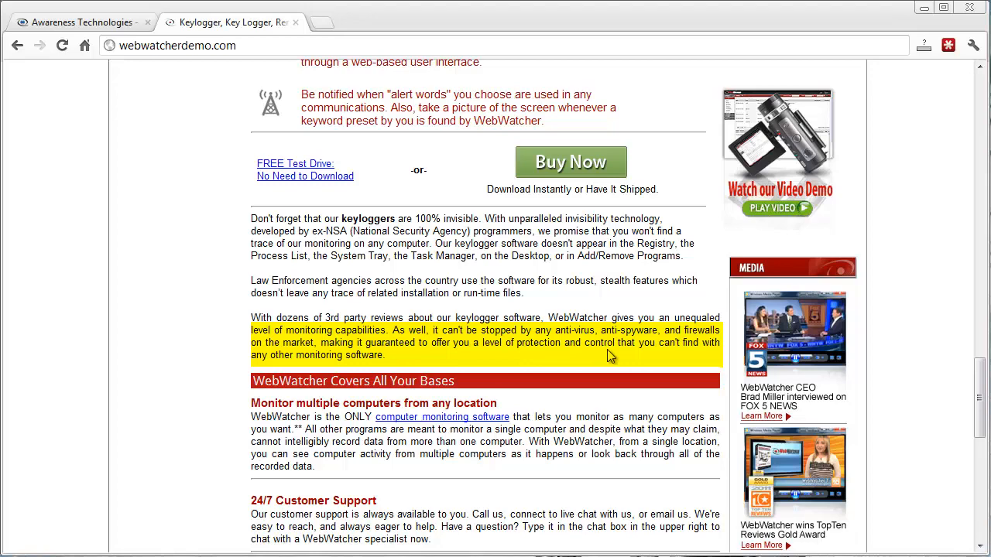
mouse_move(213, 359)
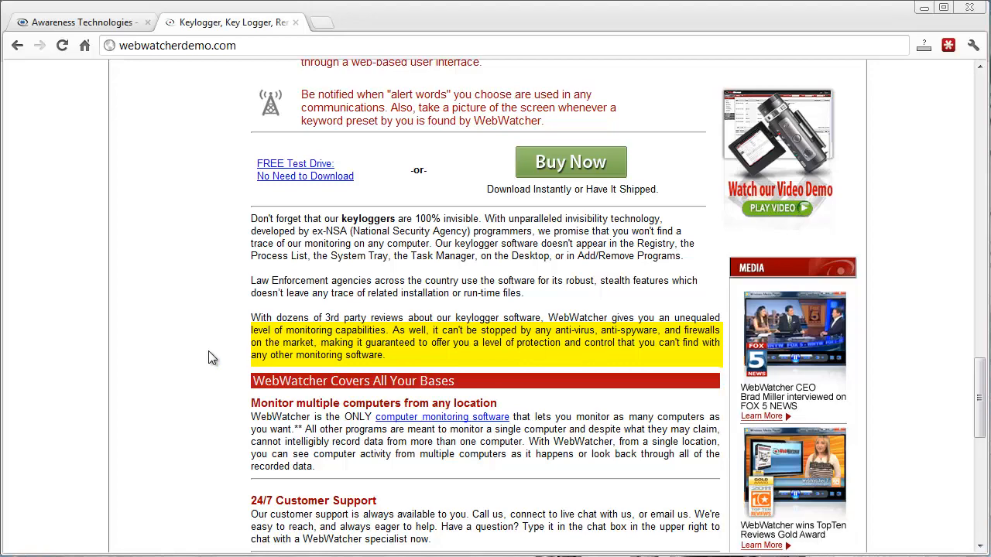
Scroll back to the page top showing the Record & Control banner and product links
scroll(up, 3)
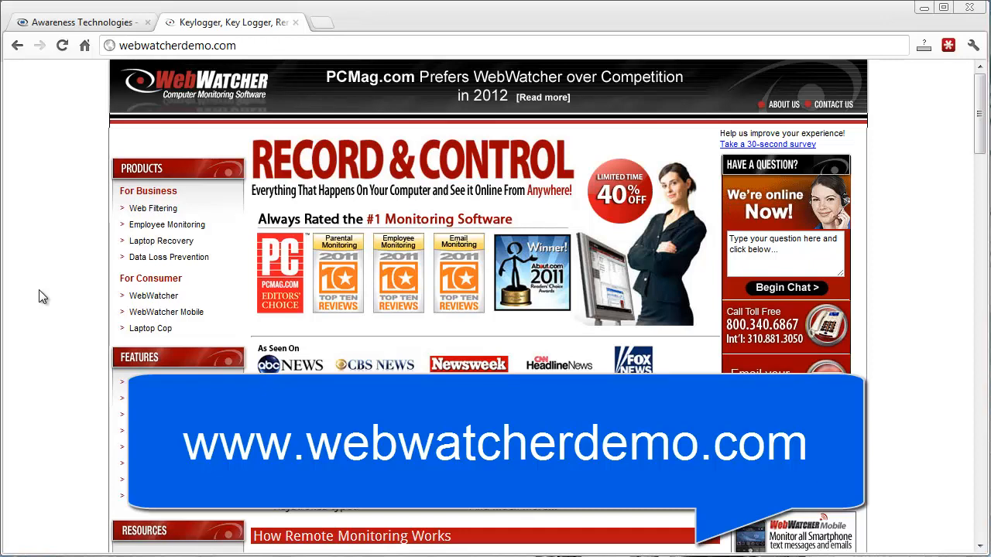
mouse_move(137, 141)
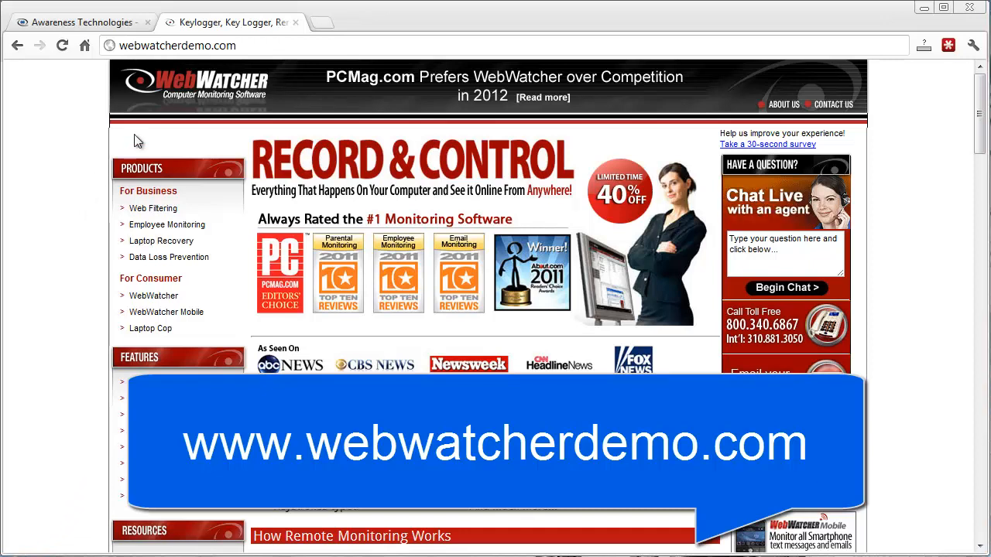
mouse_move(105, 362)
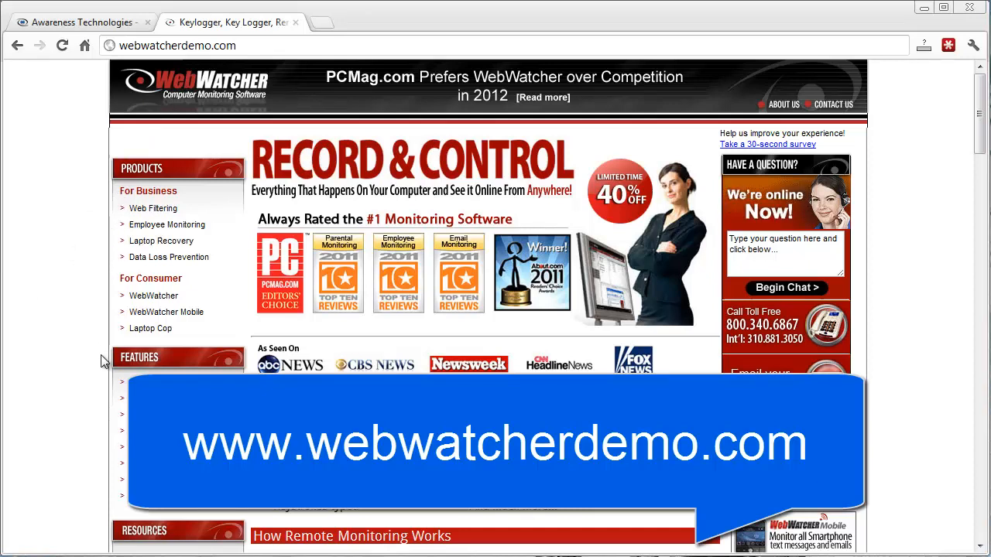
mouse_move(33, 404)
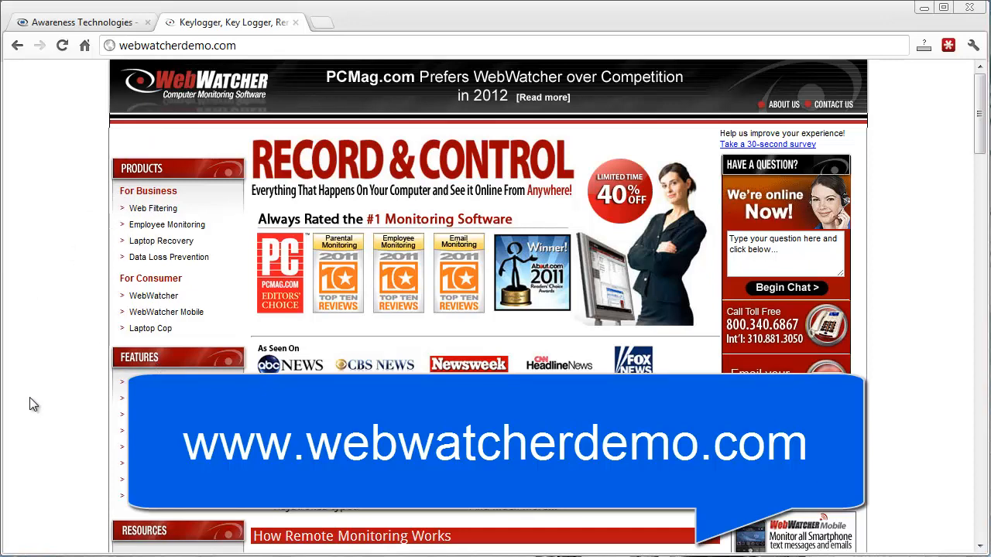
mouse_move(166, 312)
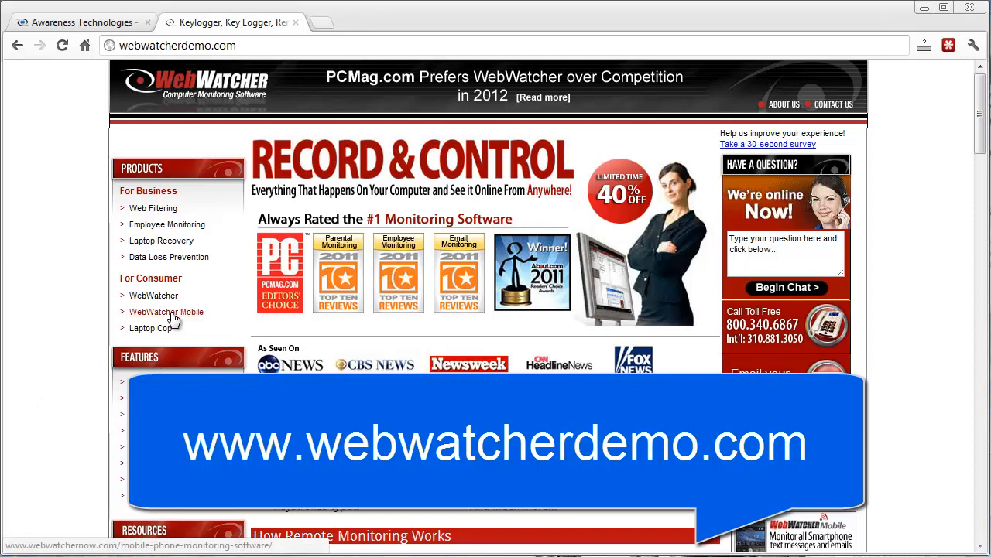
mouse_move(151, 328)
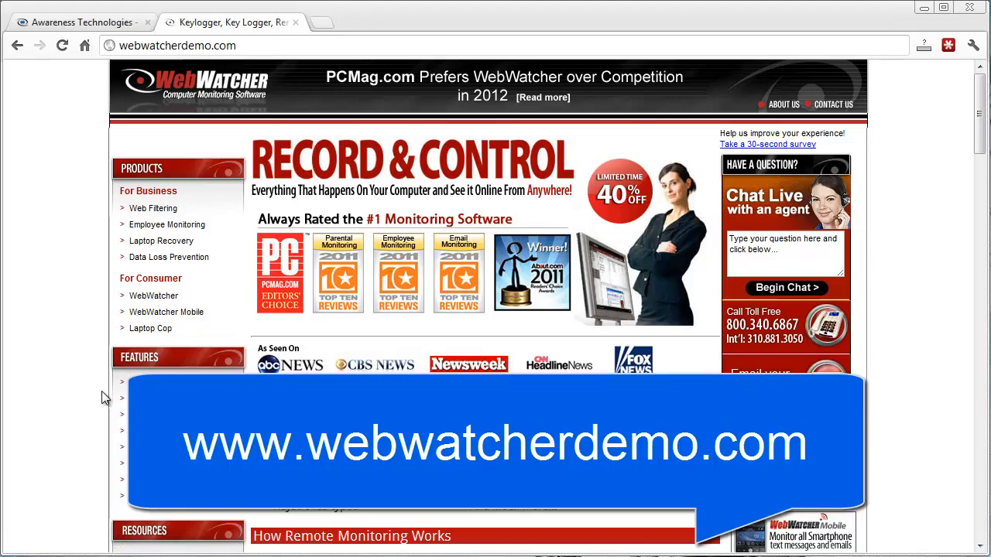
scroll(down, 3)
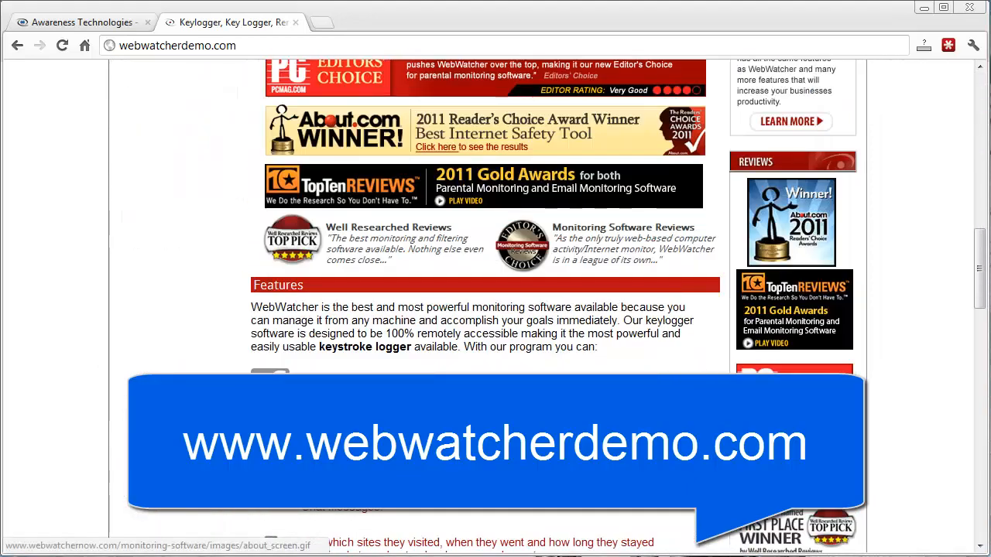
scroll(down, 3)
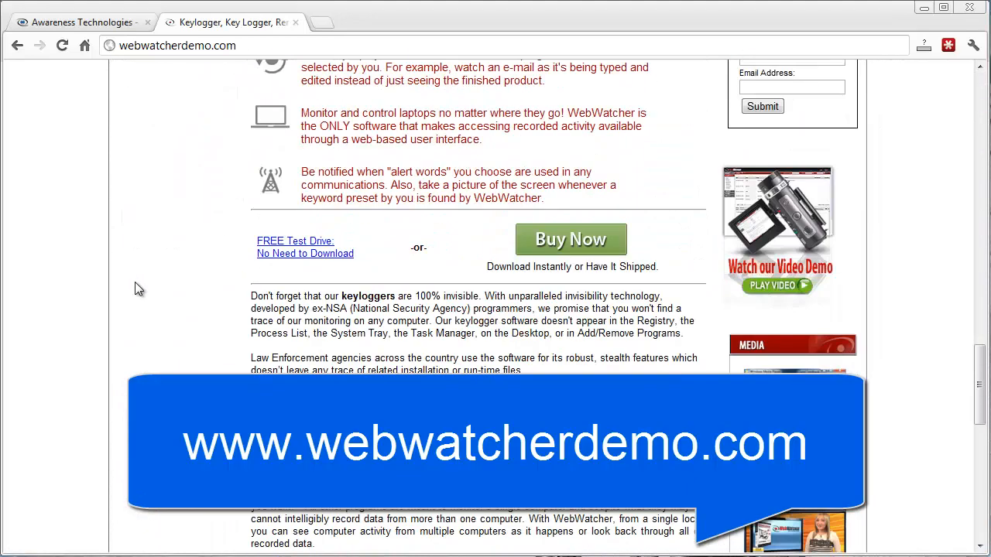
mouse_move(228, 342)
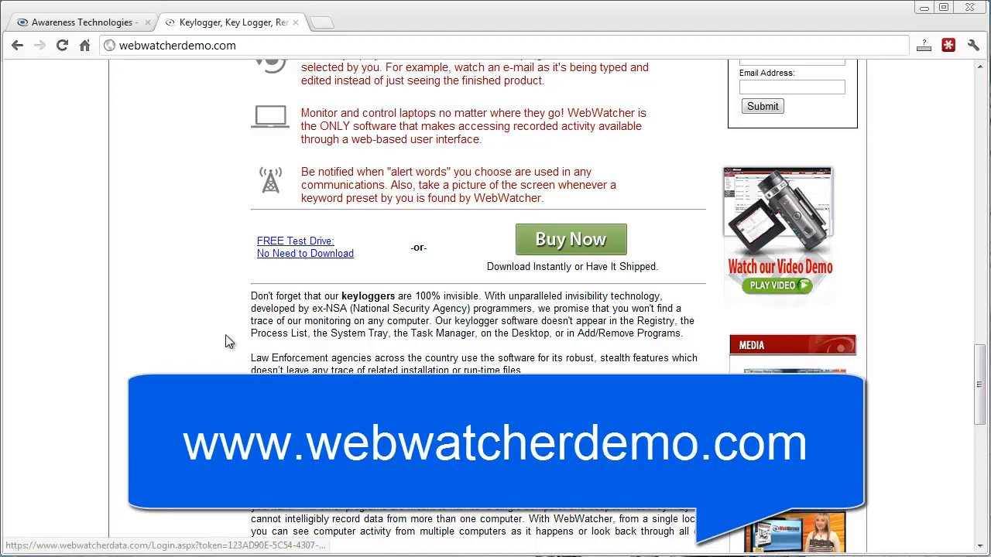
scroll(up, 3)
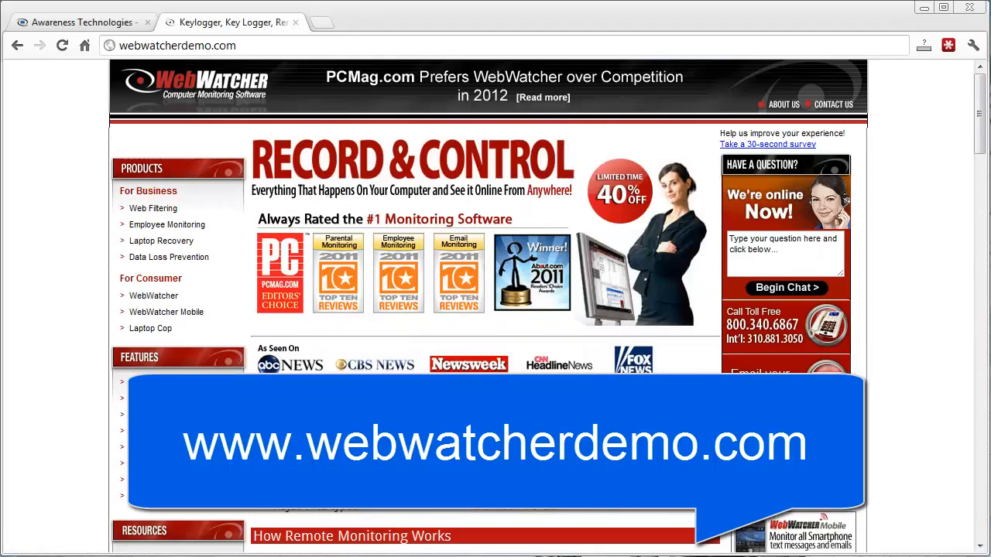